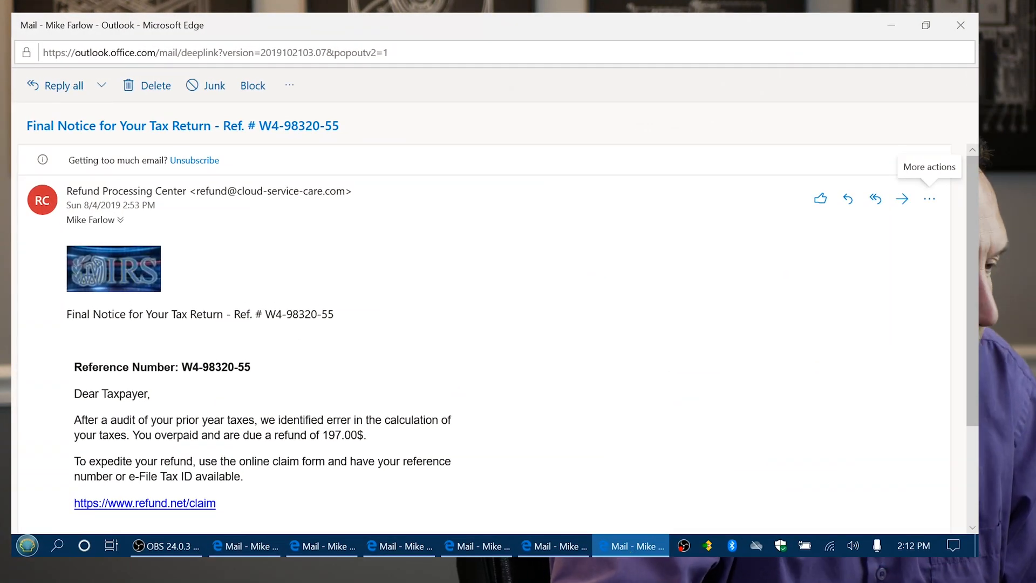
mouse_move(257, 227)
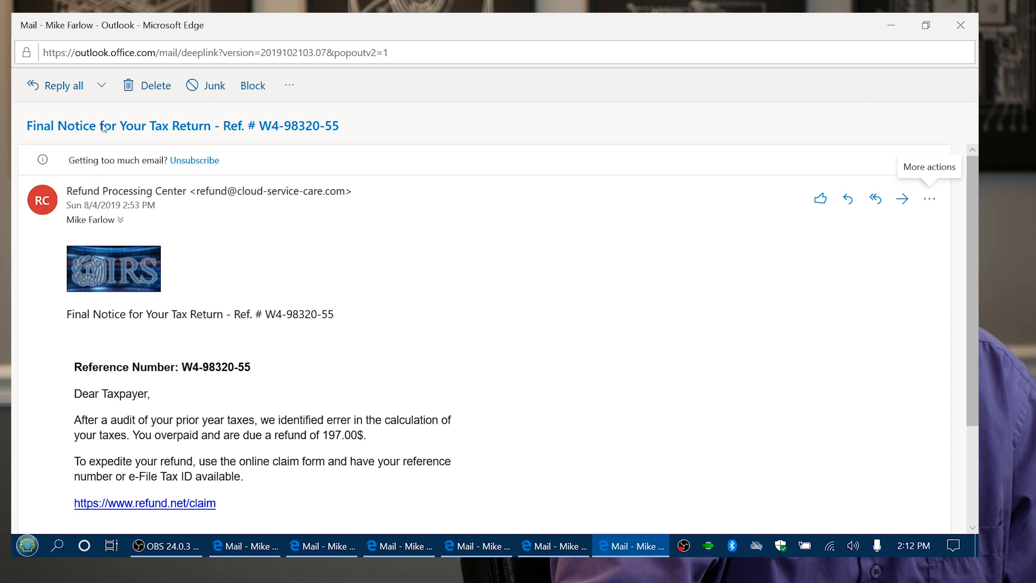
mouse_move(336, 243)
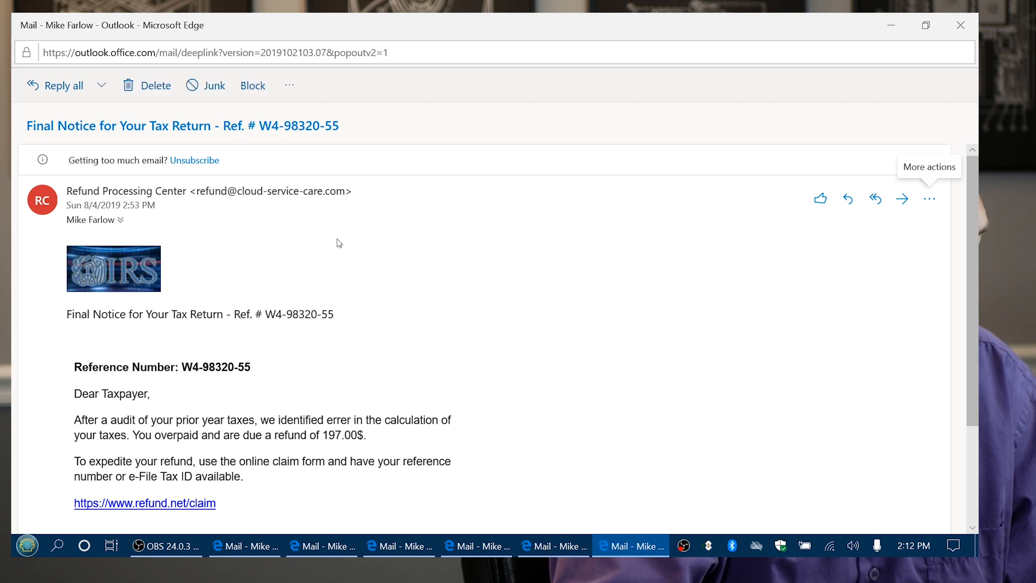
mouse_move(313, 269)
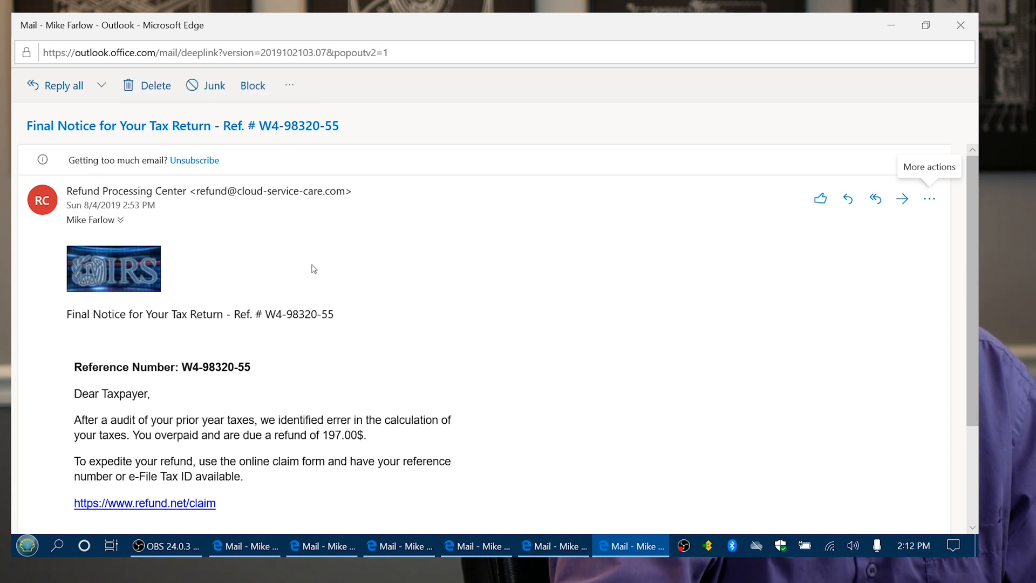
mouse_move(239, 227)
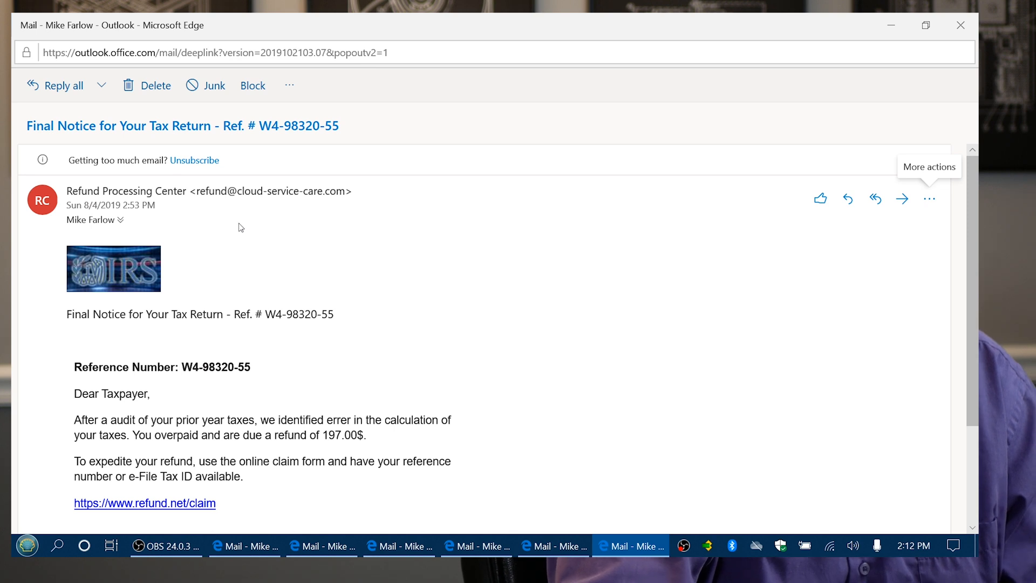
mouse_move(345, 196)
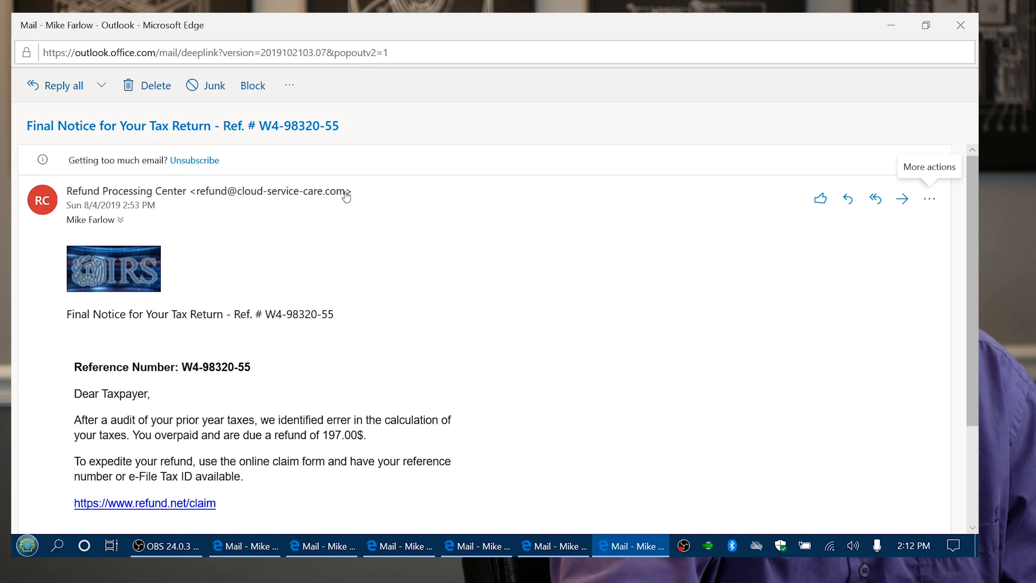
mouse_move(329, 203)
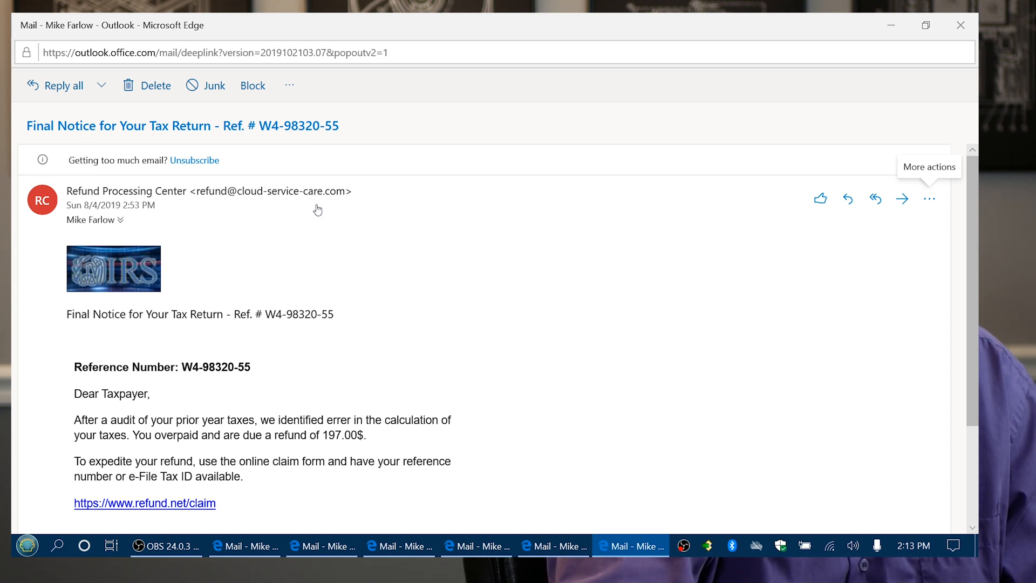
mouse_move(111, 292)
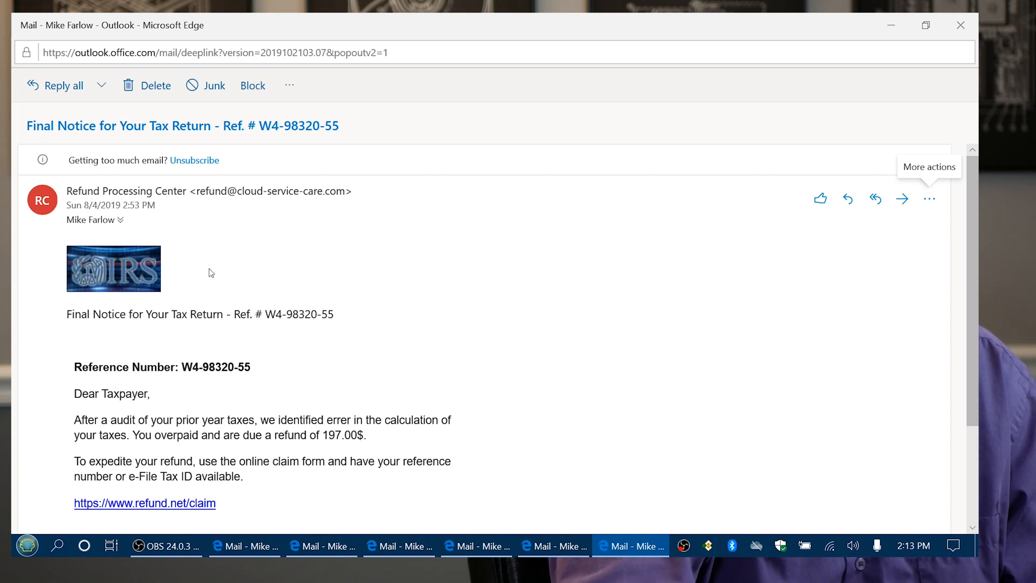
mouse_move(213, 268)
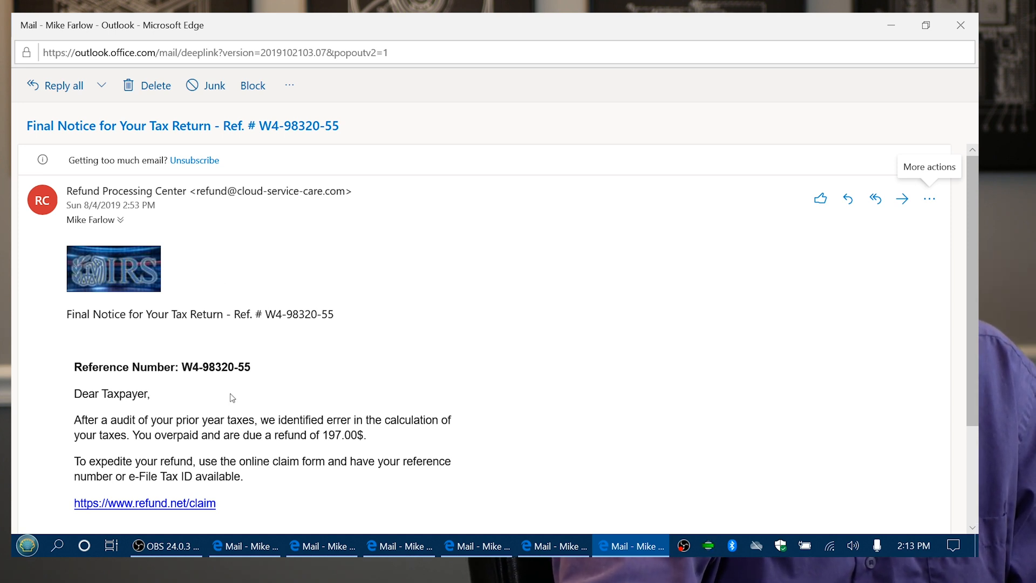
Bring up the Google account password-changed security alert email to inspect its sender
scroll(down, 3)
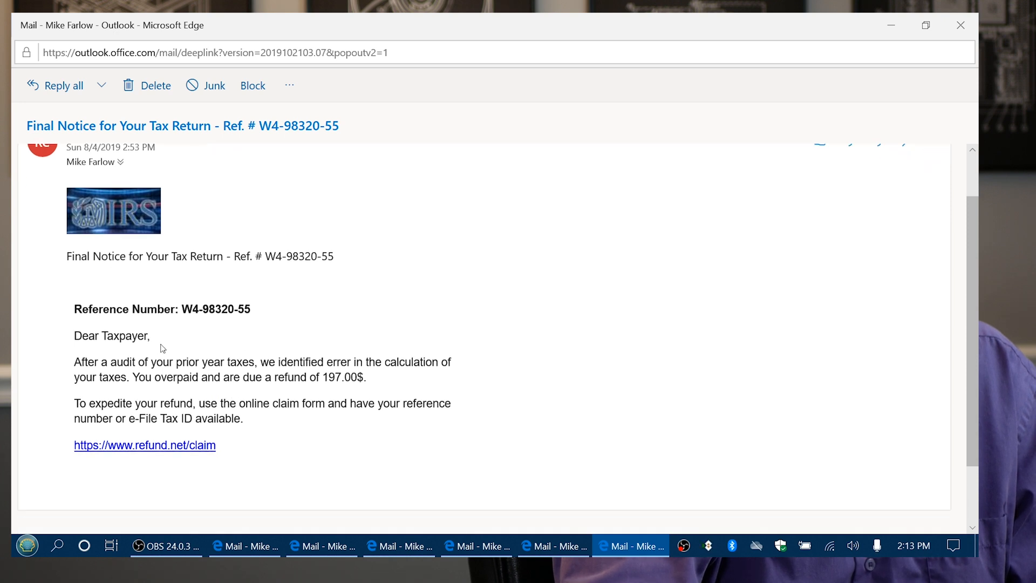
mouse_move(126, 342)
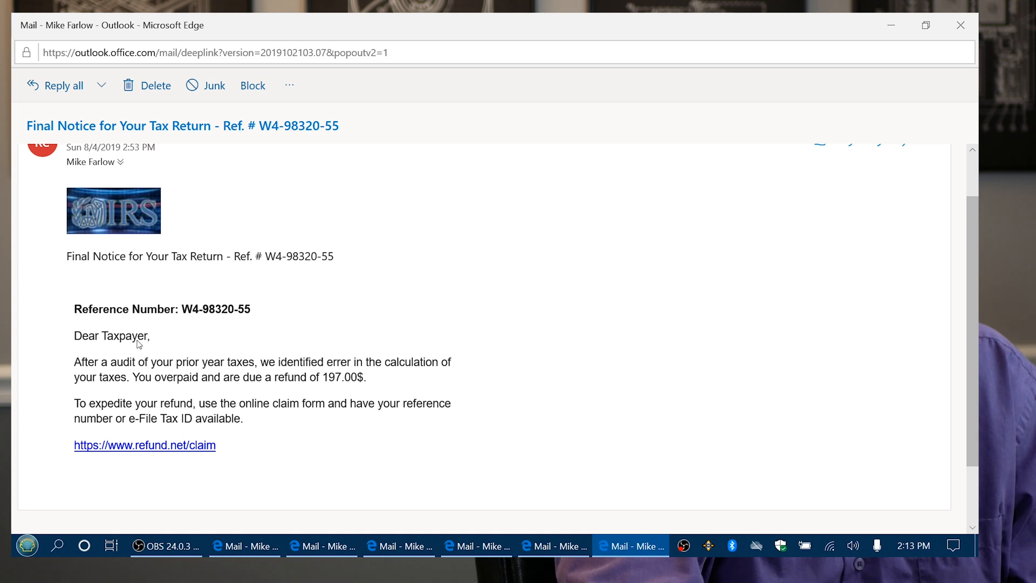
mouse_move(145, 348)
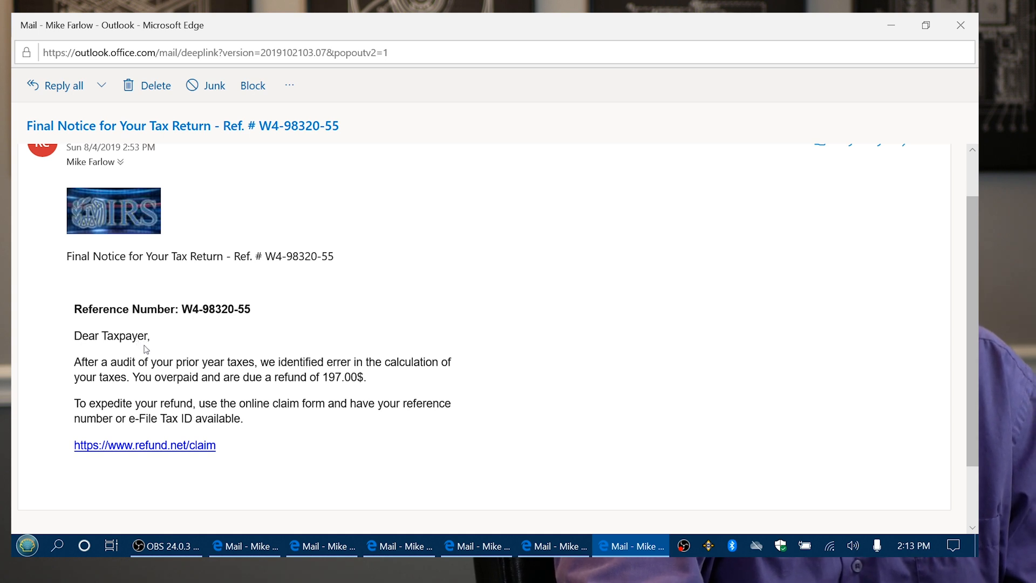
mouse_move(112, 357)
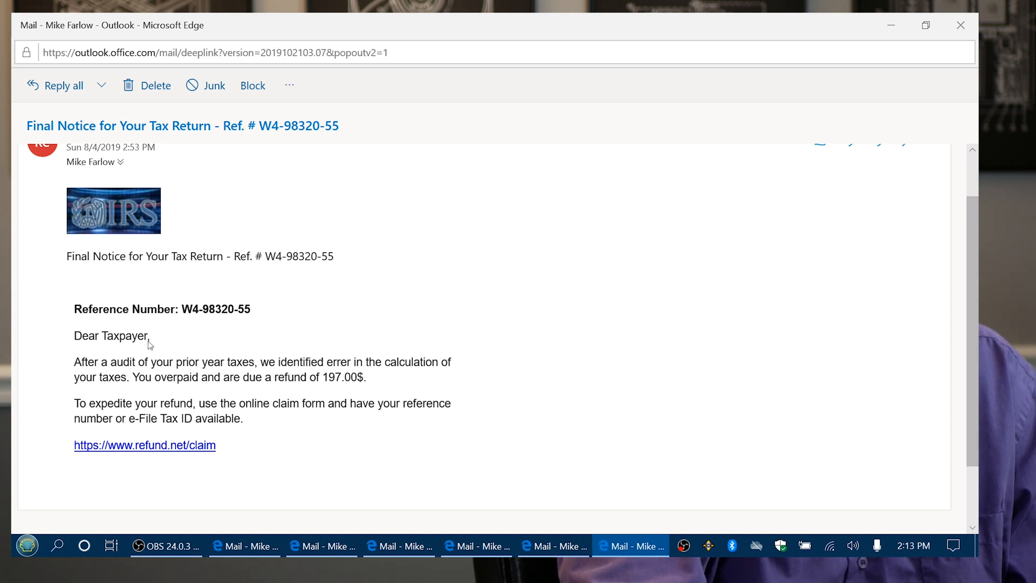
mouse_move(166, 341)
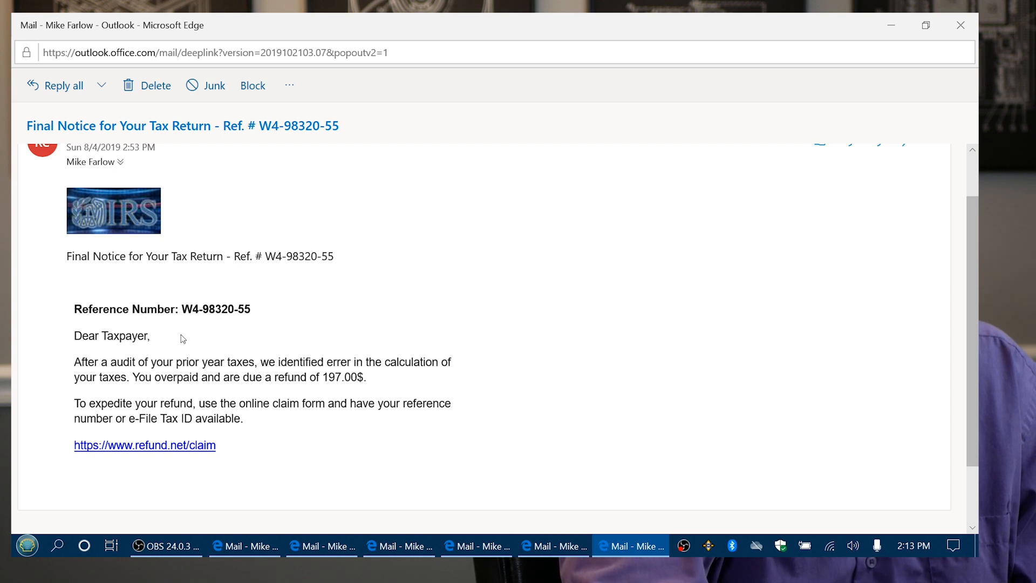
mouse_move(115, 387)
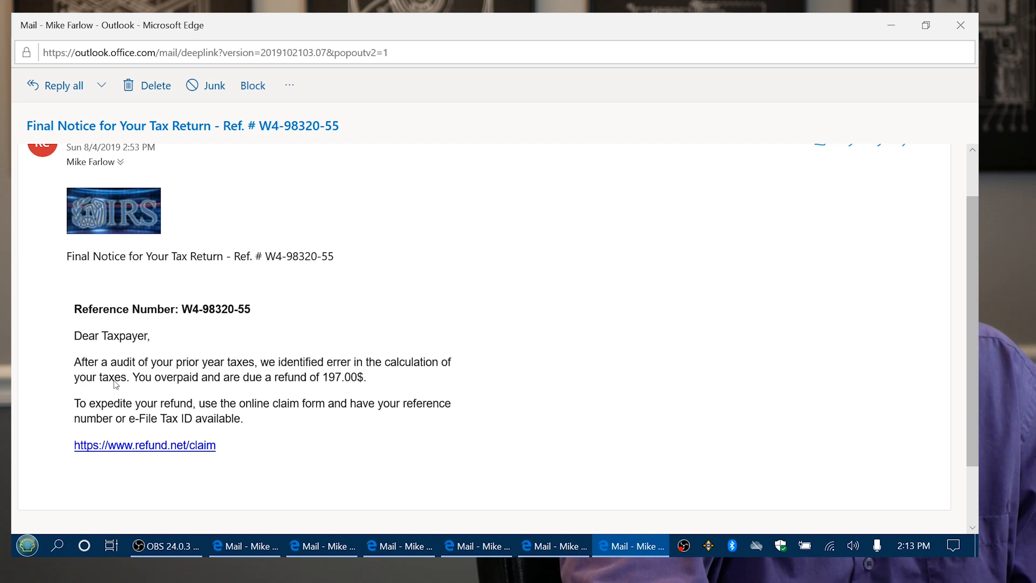
mouse_move(110, 369)
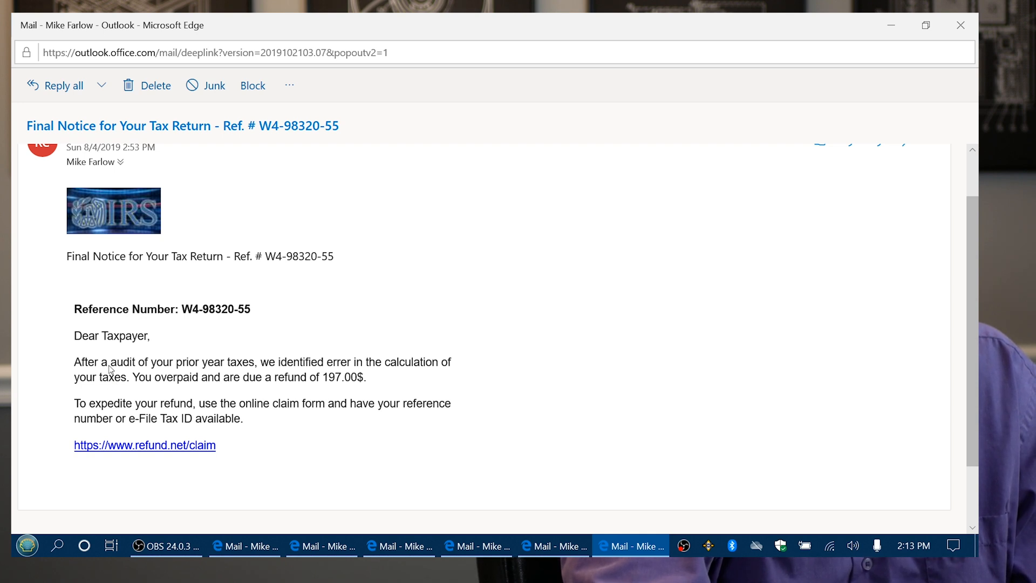
mouse_move(337, 366)
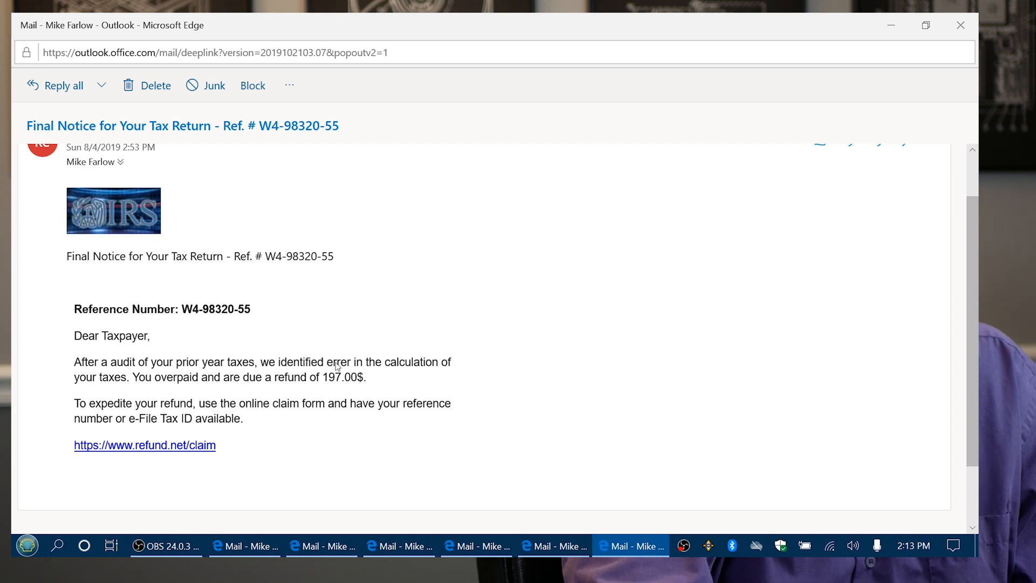
mouse_move(185, 385)
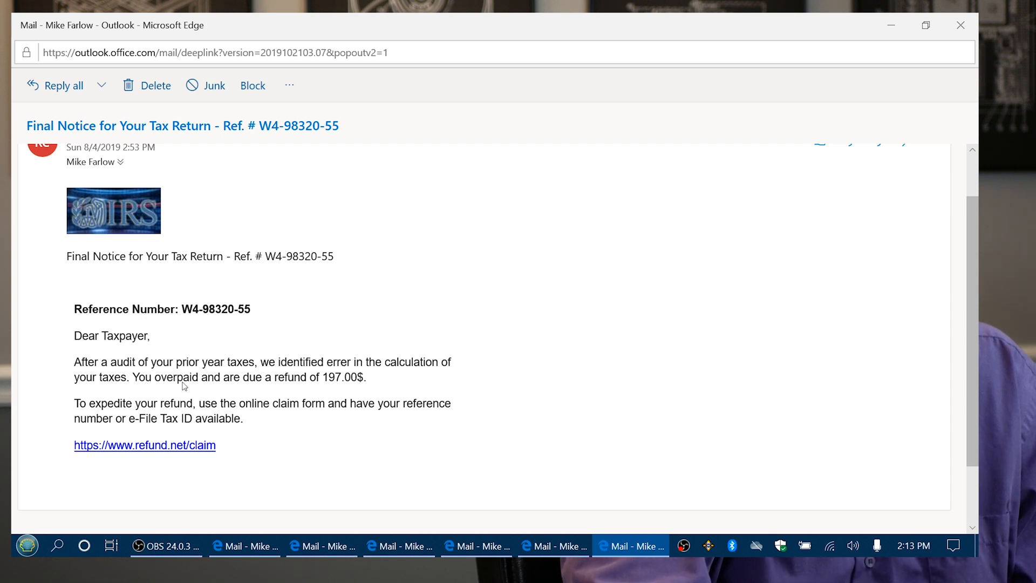
mouse_move(362, 383)
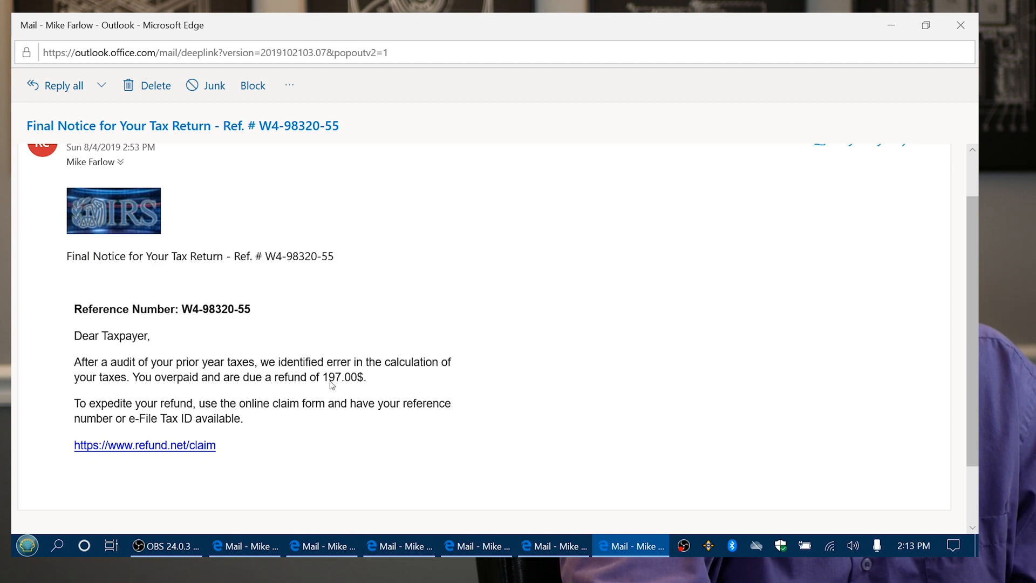
mouse_move(246, 408)
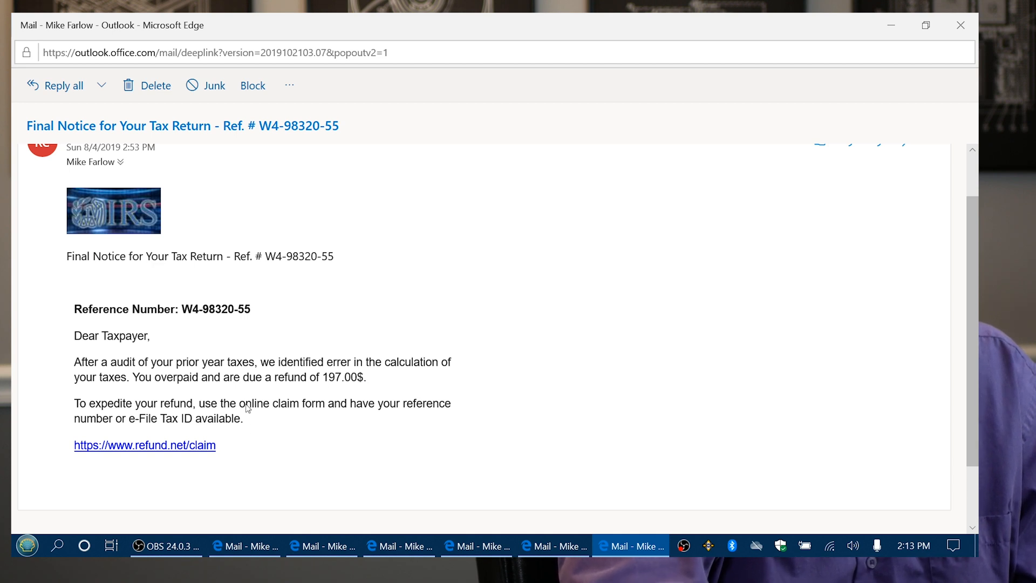
mouse_move(235, 331)
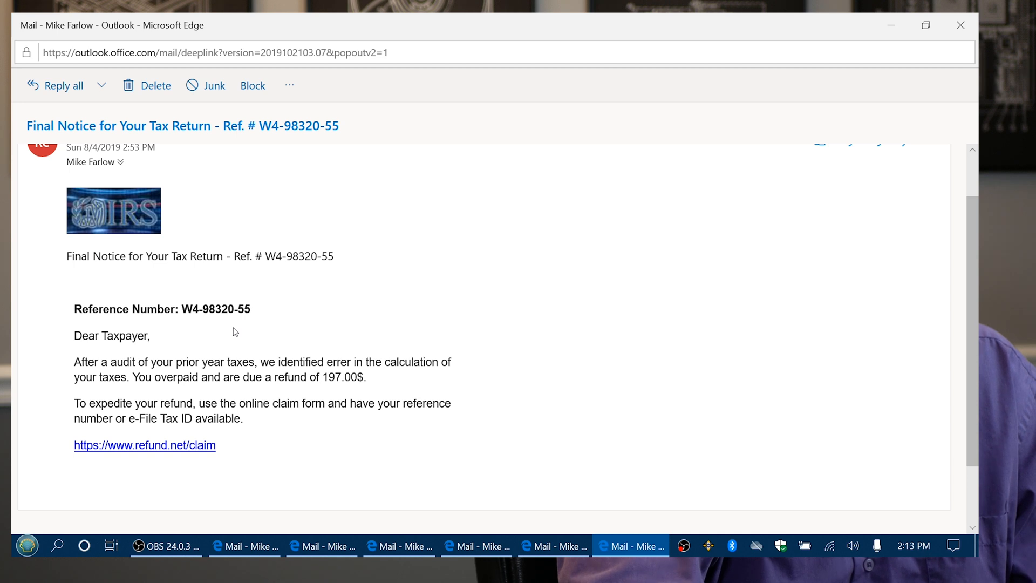
mouse_move(236, 333)
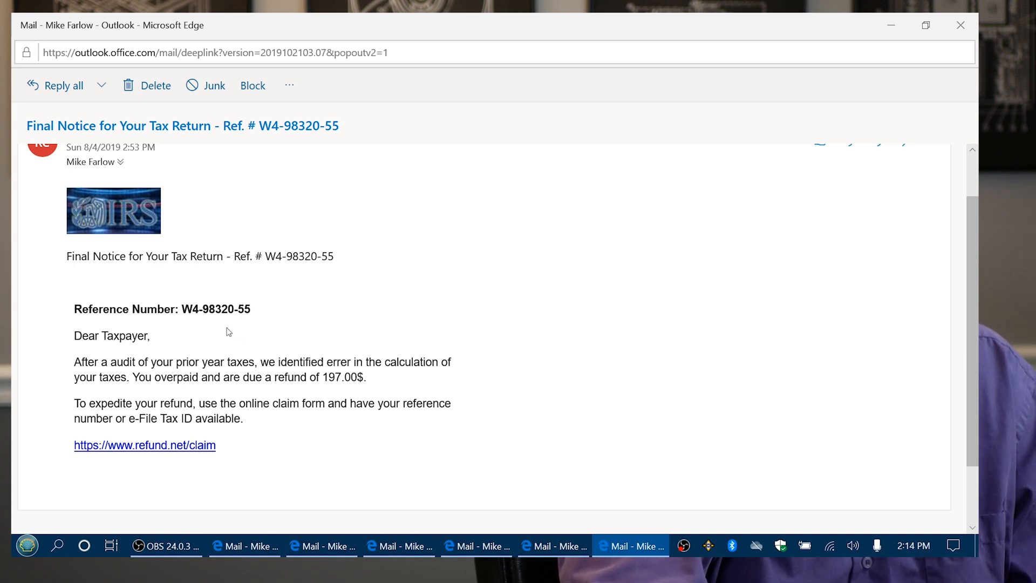
mouse_move(226, 345)
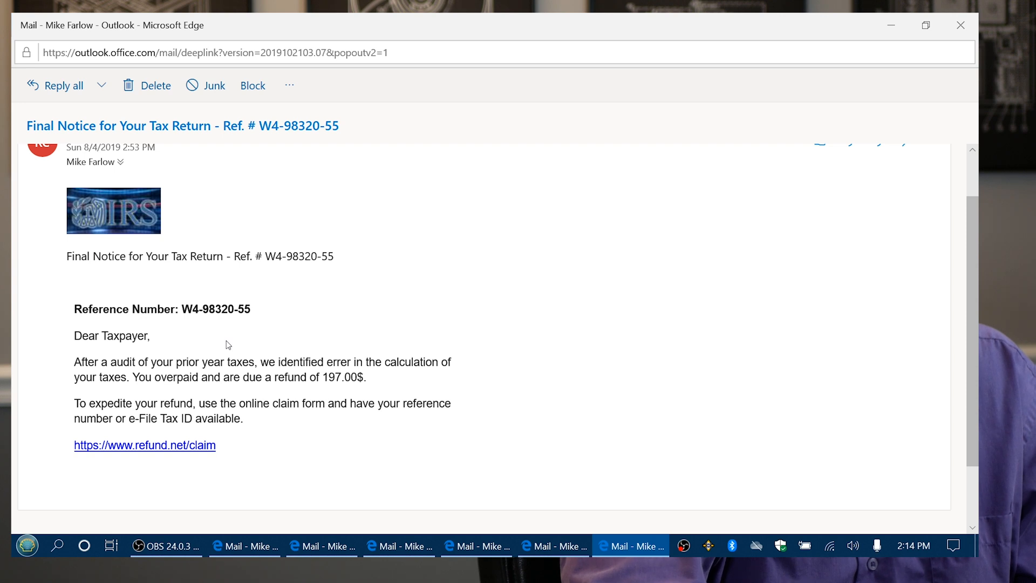
mouse_move(236, 367)
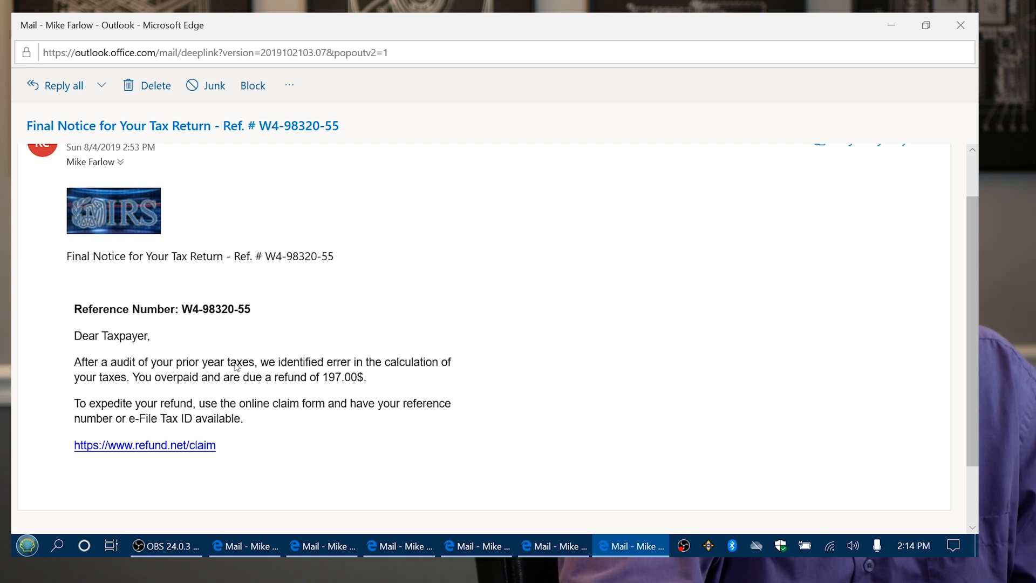
mouse_move(219, 368)
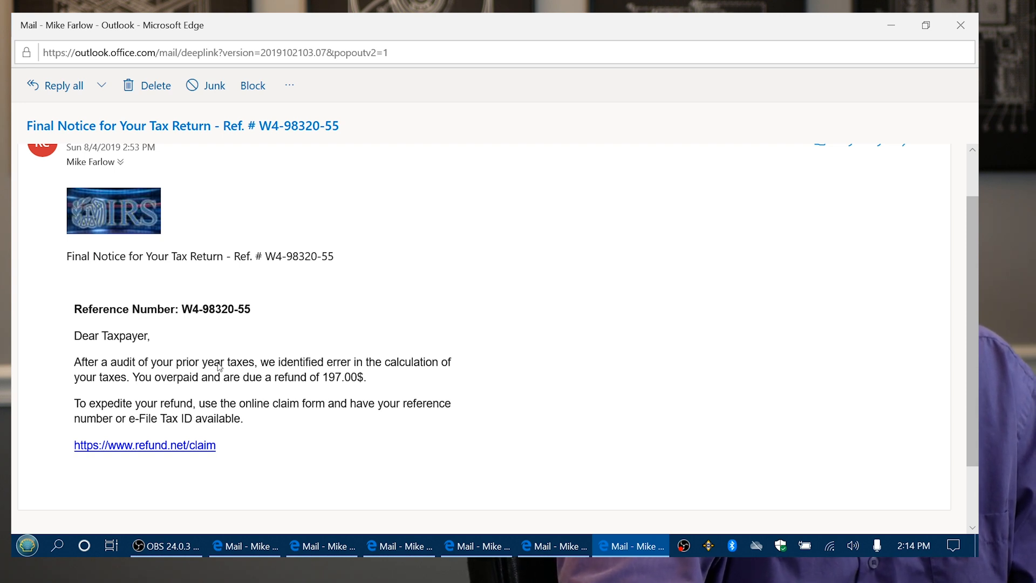
mouse_move(233, 367)
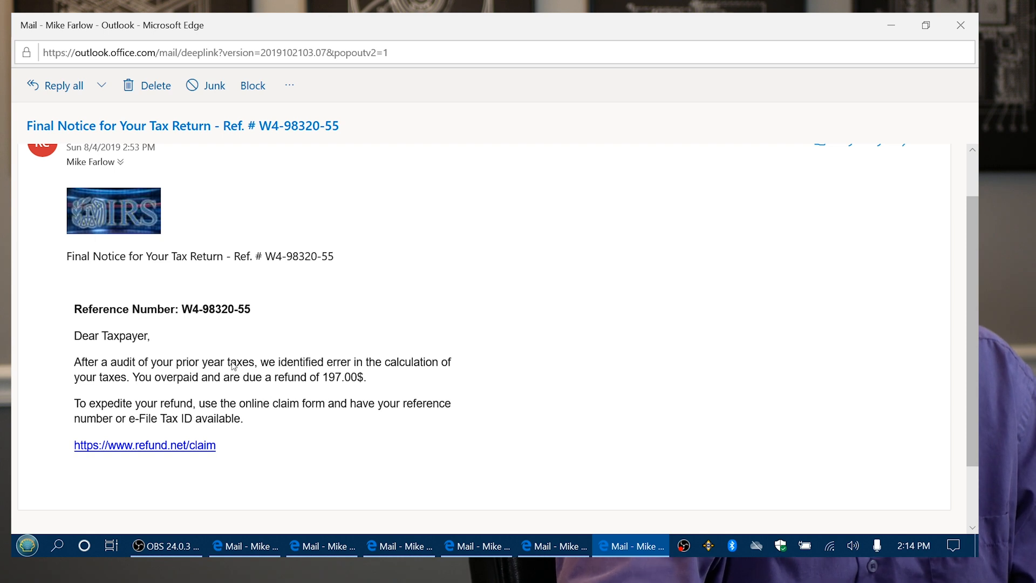
mouse_move(212, 393)
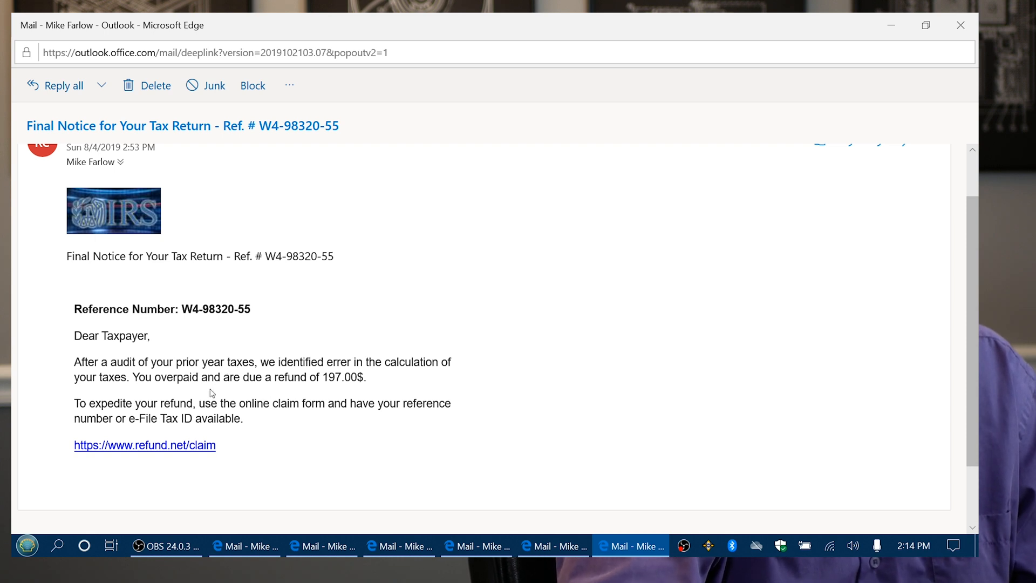
mouse_move(141, 459)
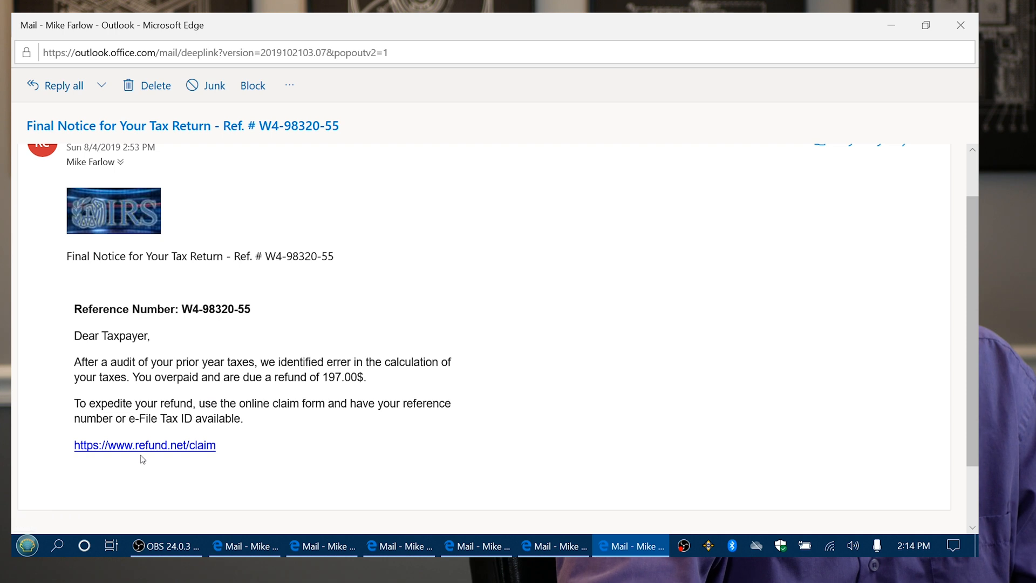
mouse_move(127, 460)
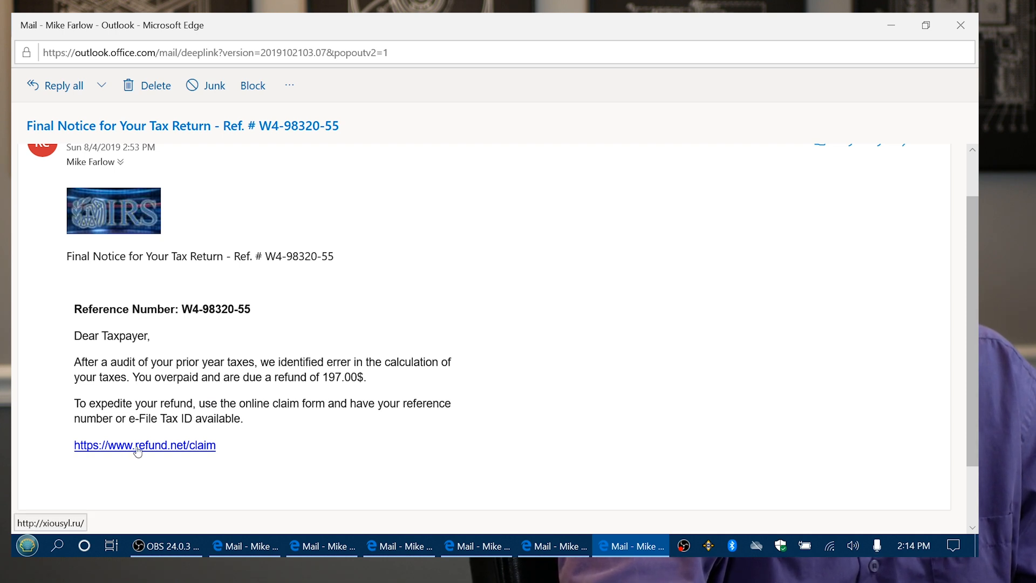
mouse_move(113, 448)
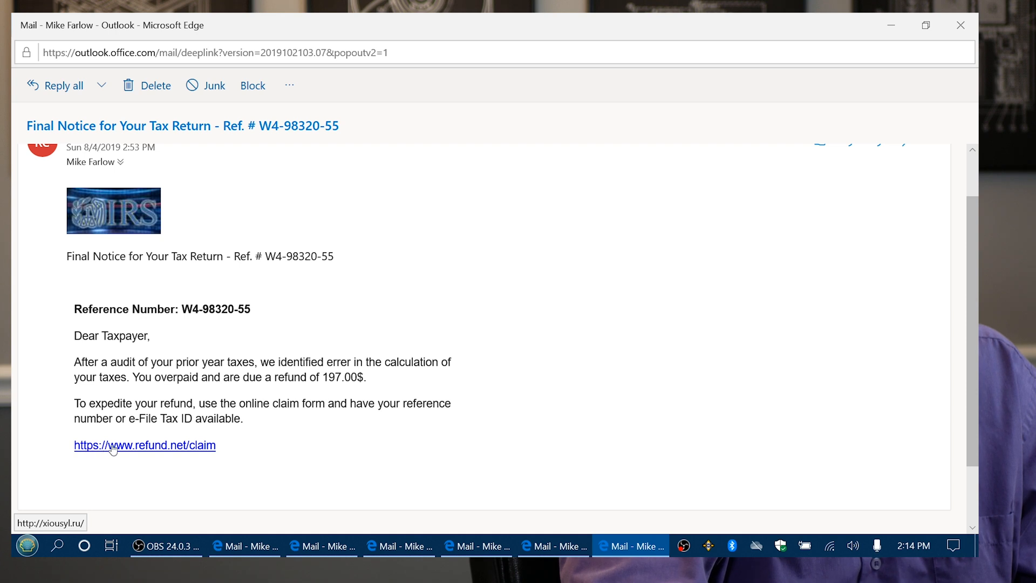
mouse_move(208, 450)
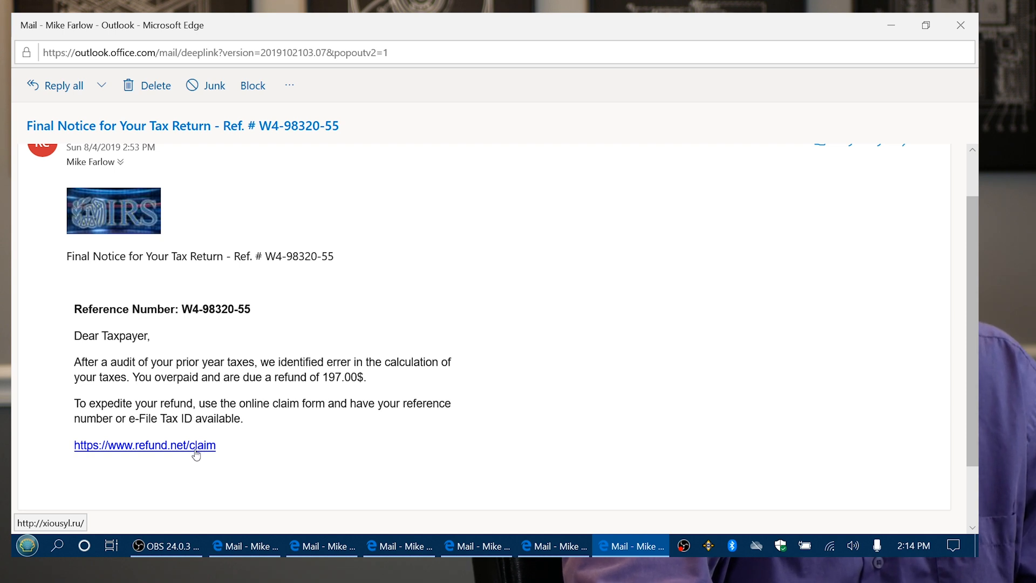
mouse_move(259, 432)
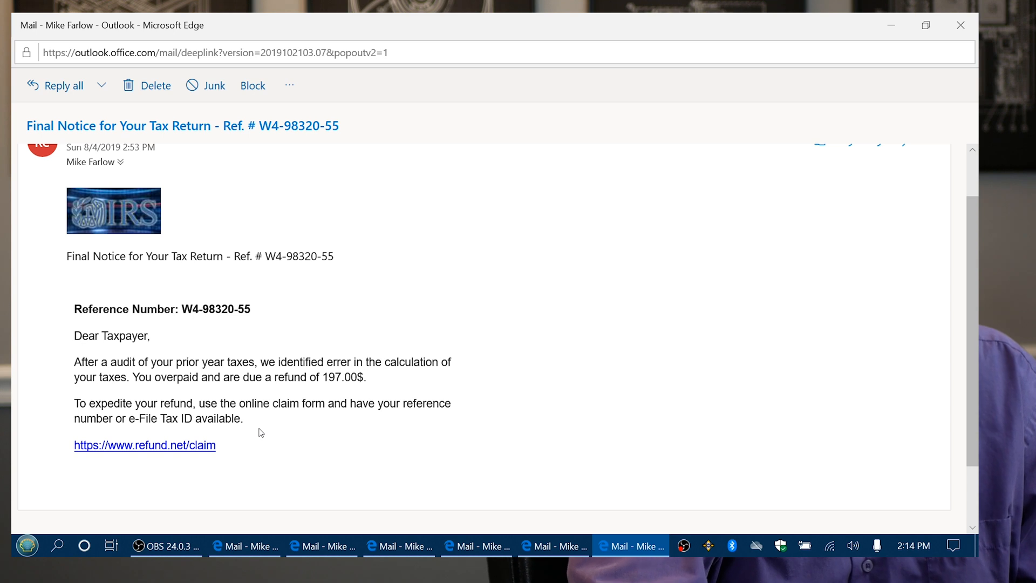
mouse_move(256, 446)
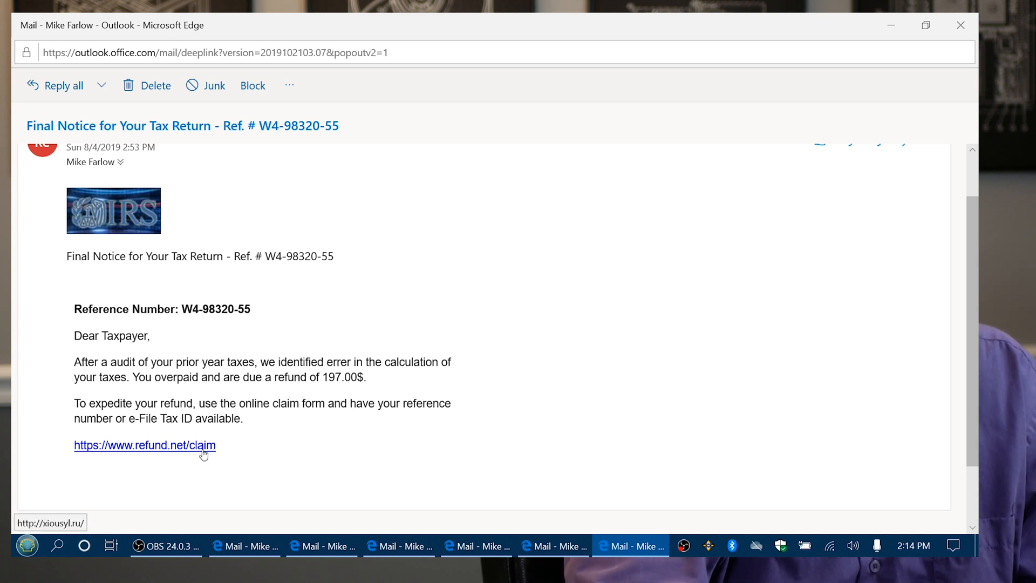
mouse_move(185, 454)
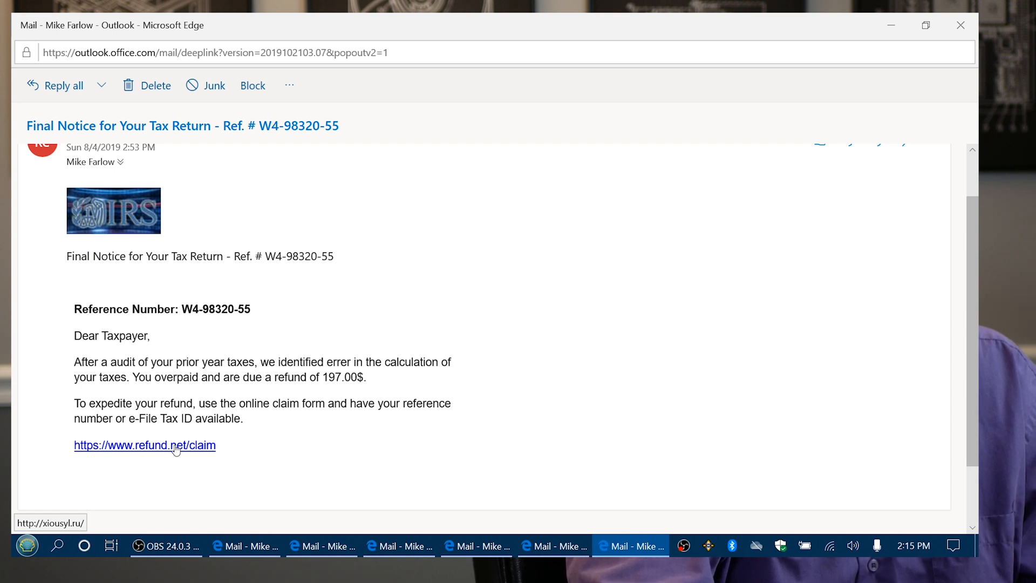
mouse_move(11, 255)
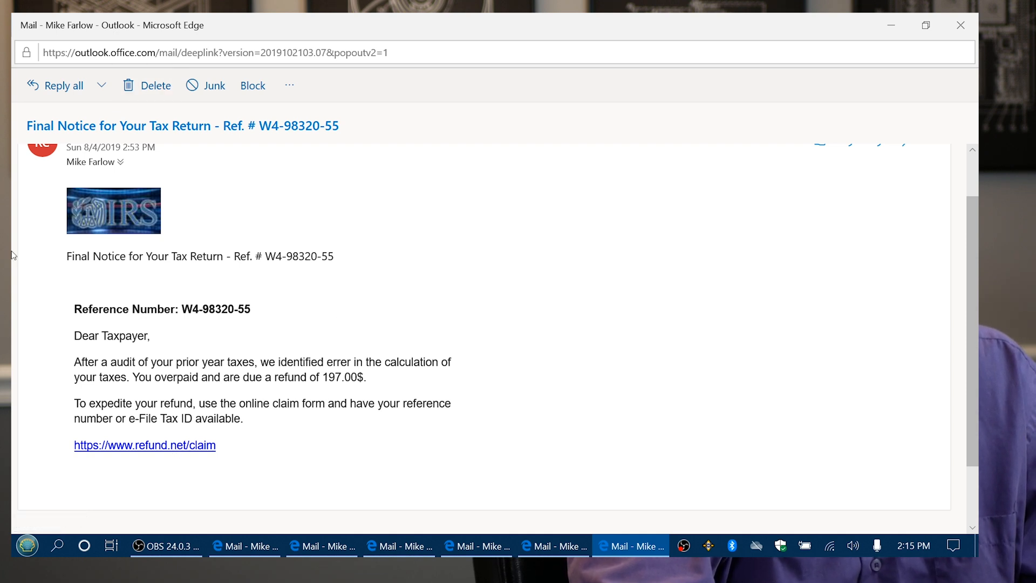
mouse_move(274, 311)
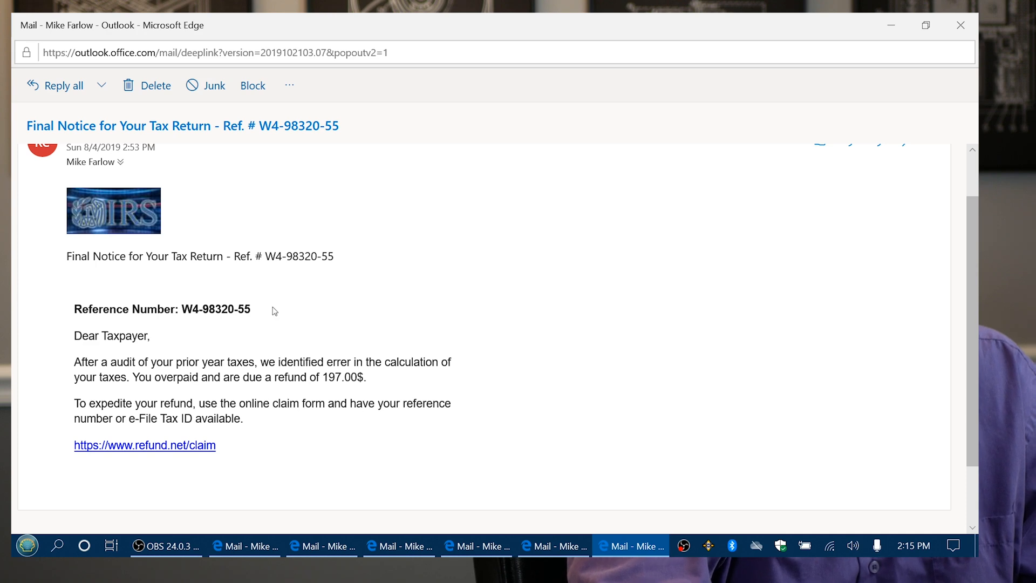
click(925, 25)
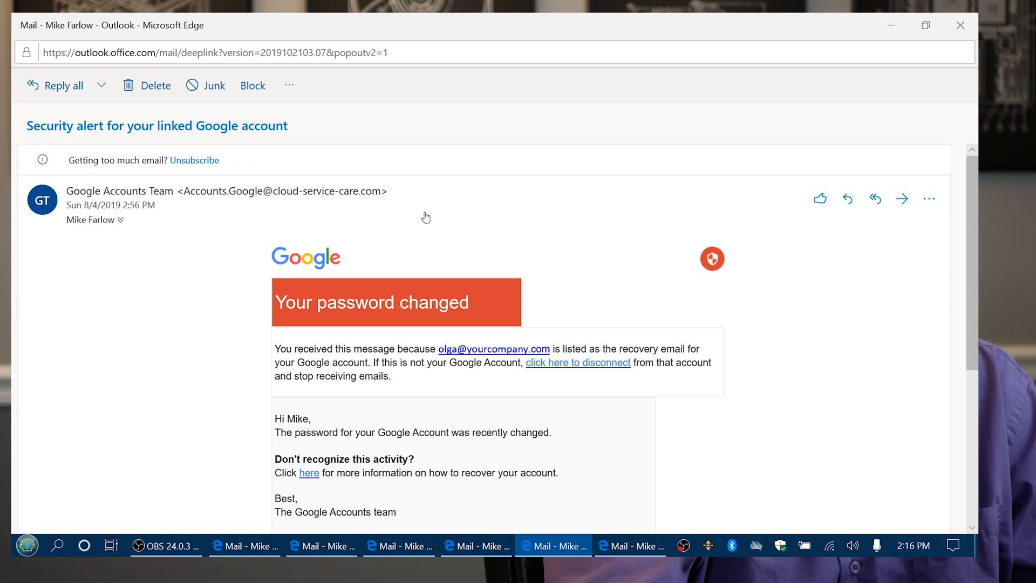
mouse_move(282, 195)
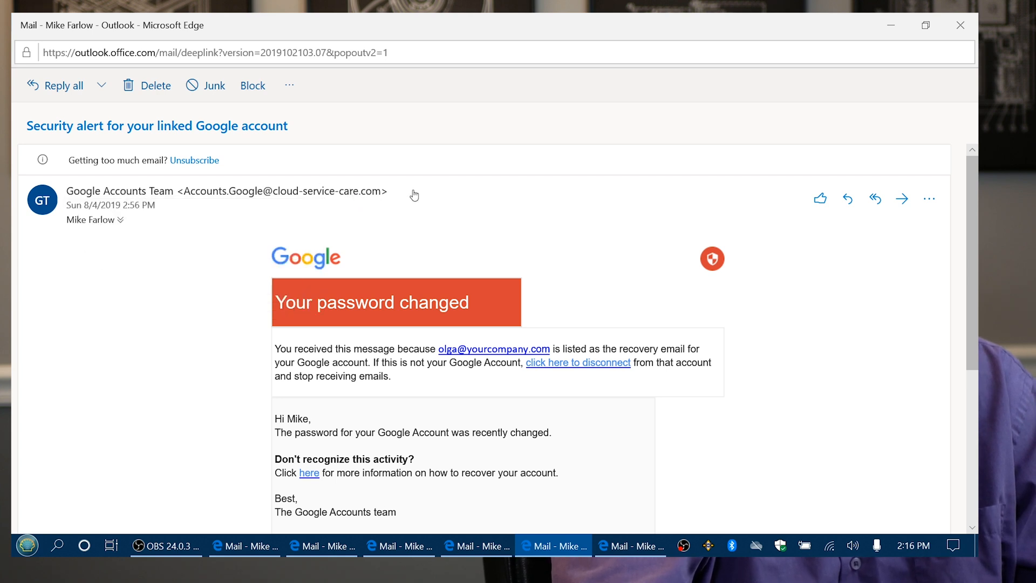
mouse_move(292, 208)
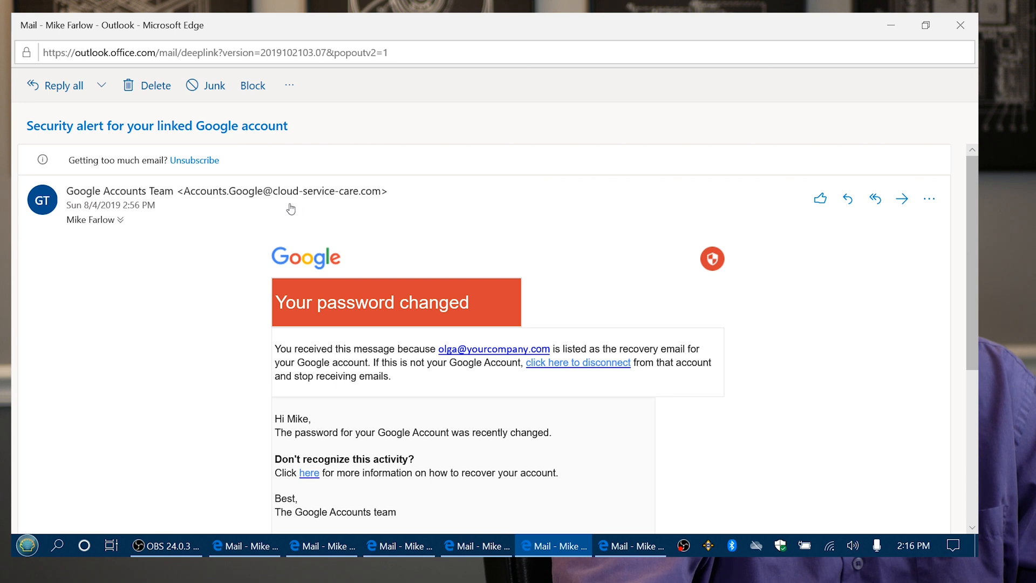
mouse_move(376, 201)
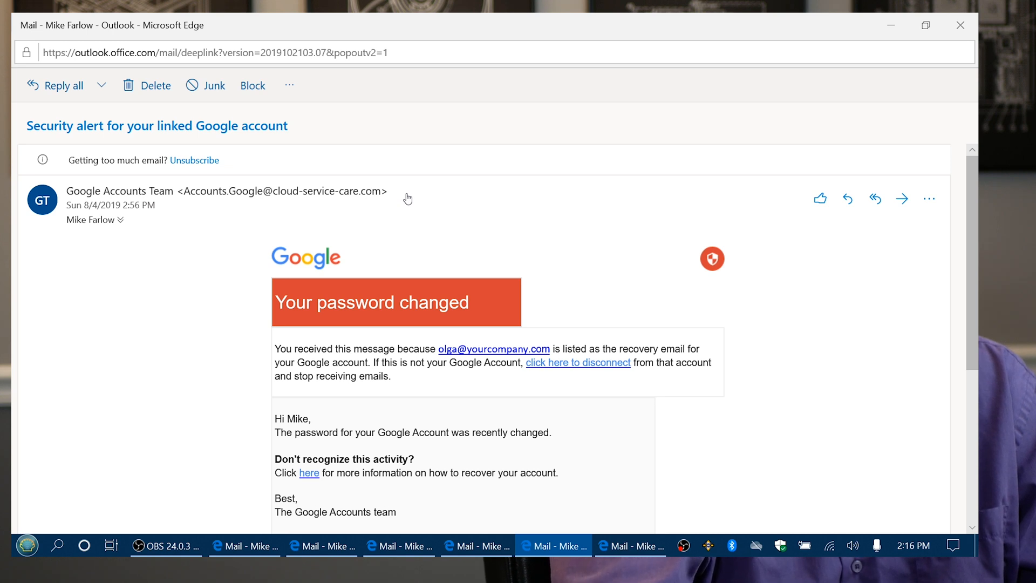
mouse_move(395, 223)
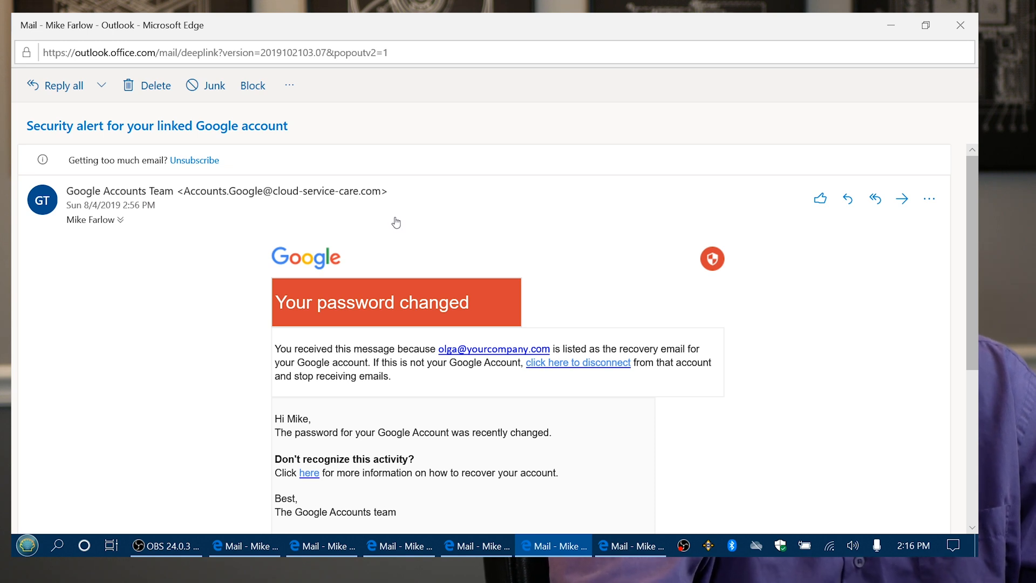
mouse_move(385, 235)
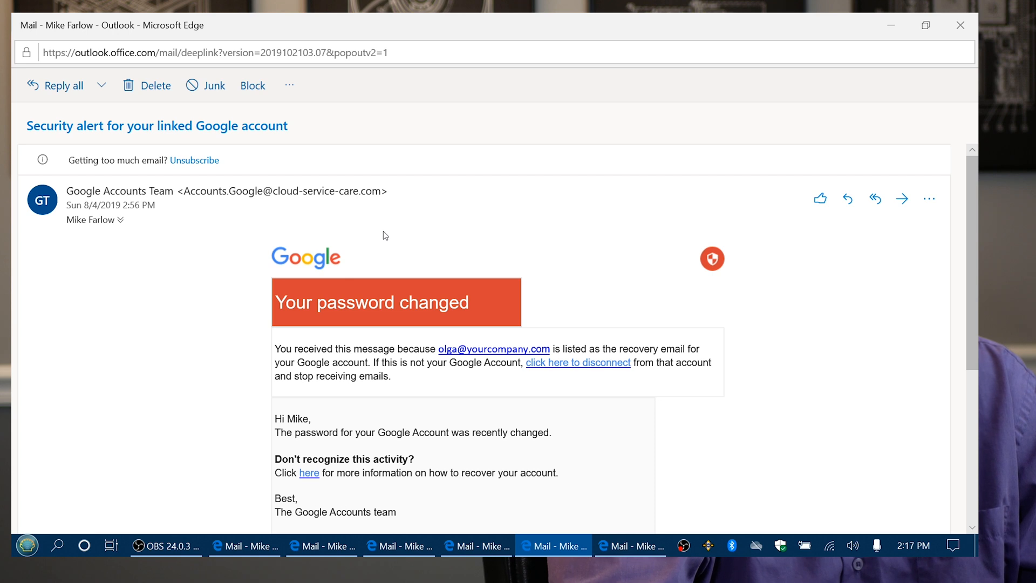
mouse_move(542, 285)
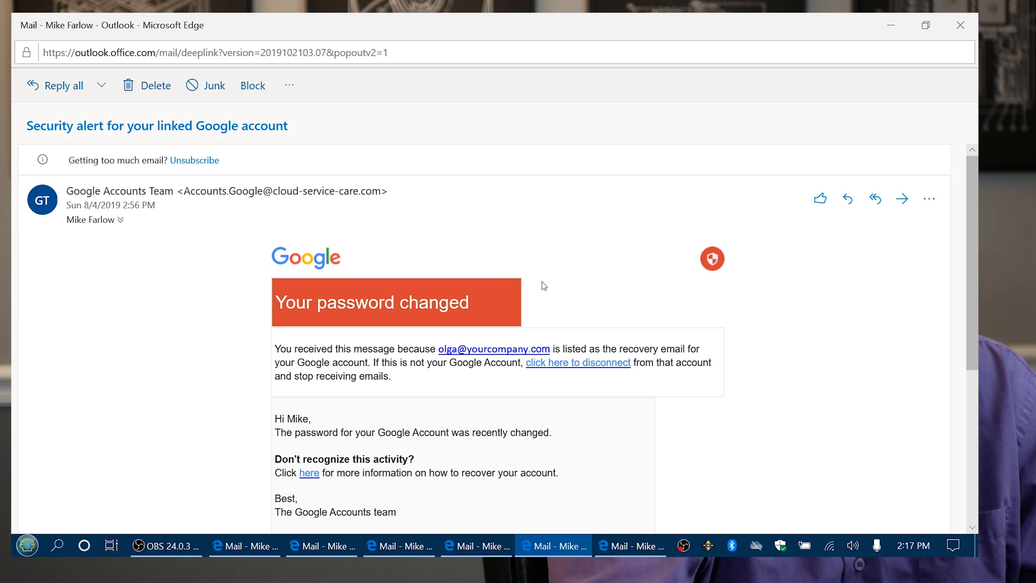
mouse_move(554, 291)
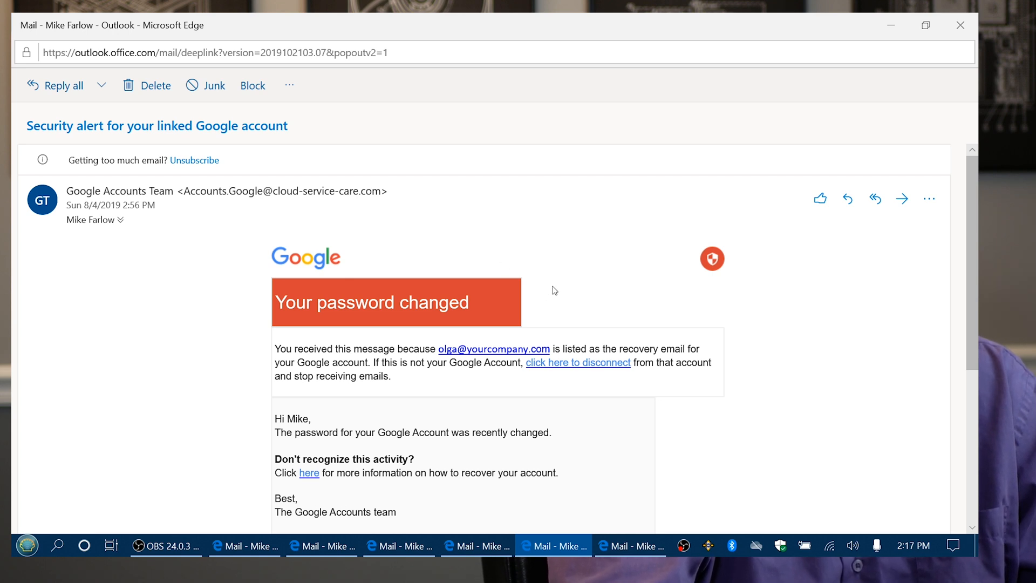
scroll(down, 3)
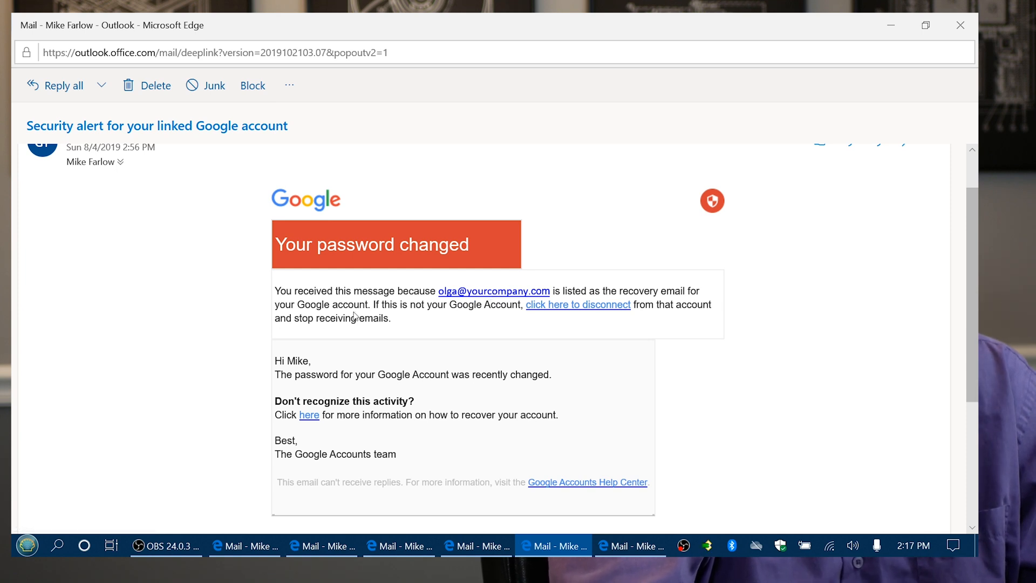
mouse_move(479, 311)
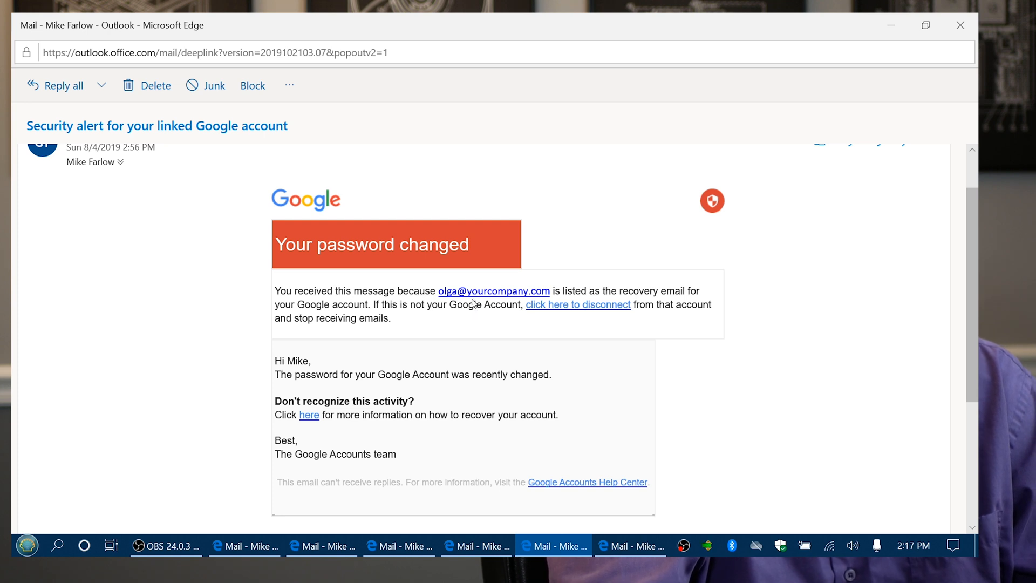
mouse_move(370, 370)
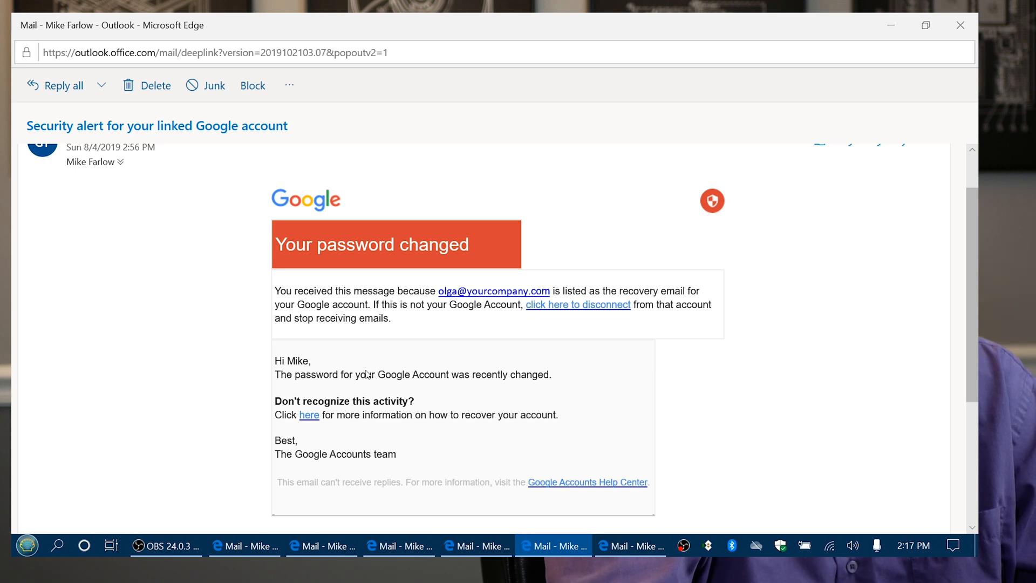
mouse_move(357, 391)
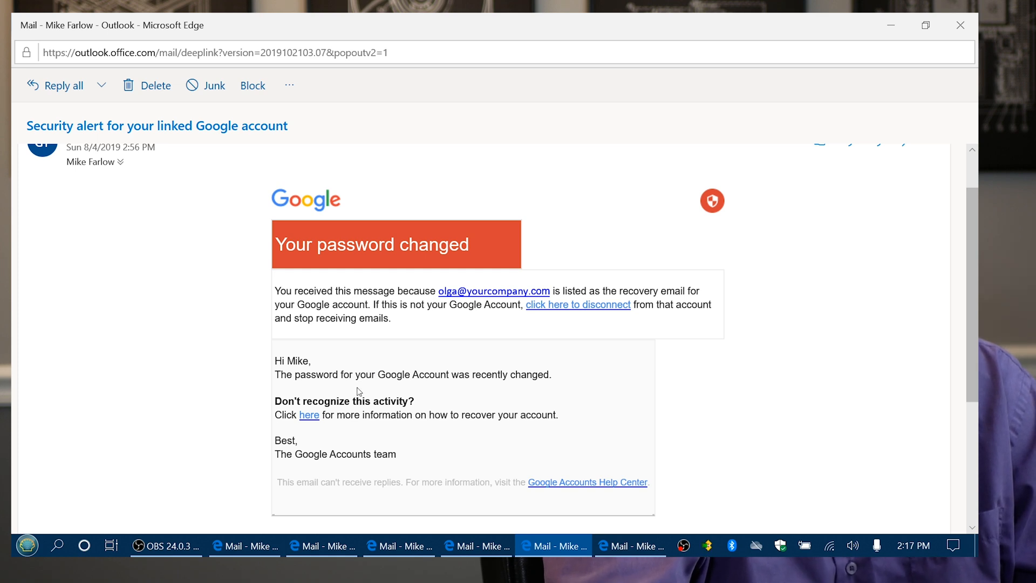
mouse_move(309, 414)
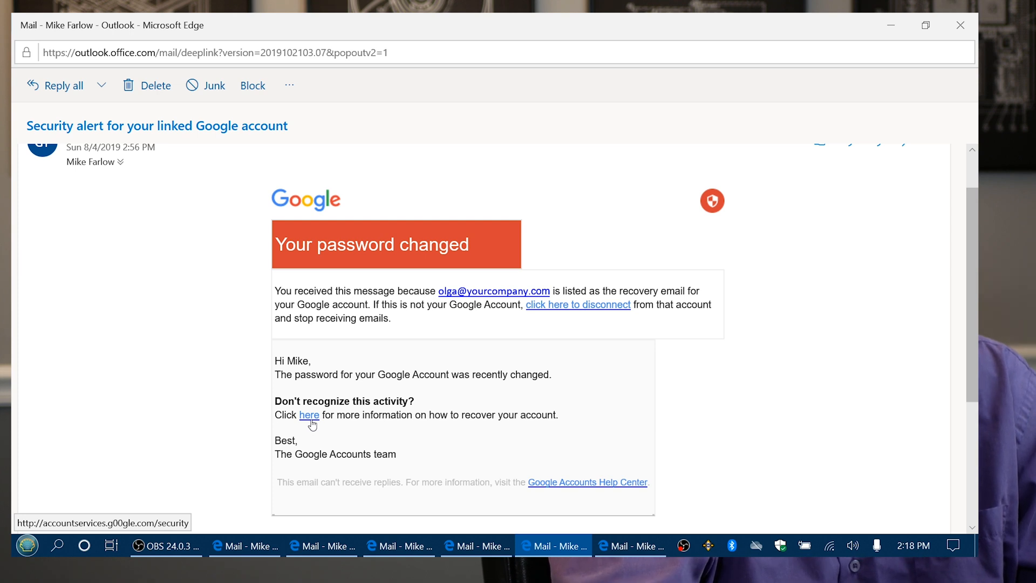
mouse_move(574, 486)
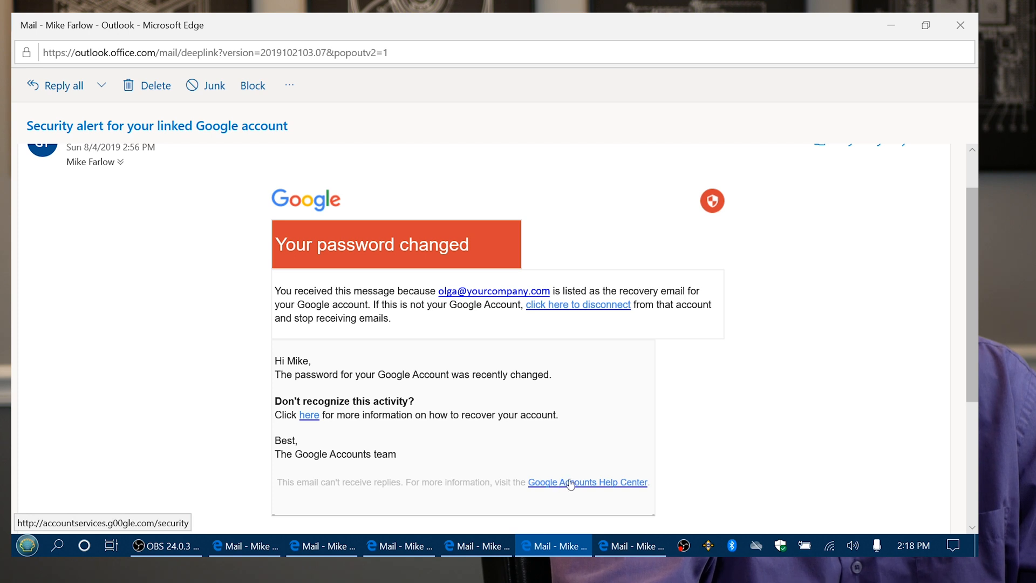
mouse_move(576, 486)
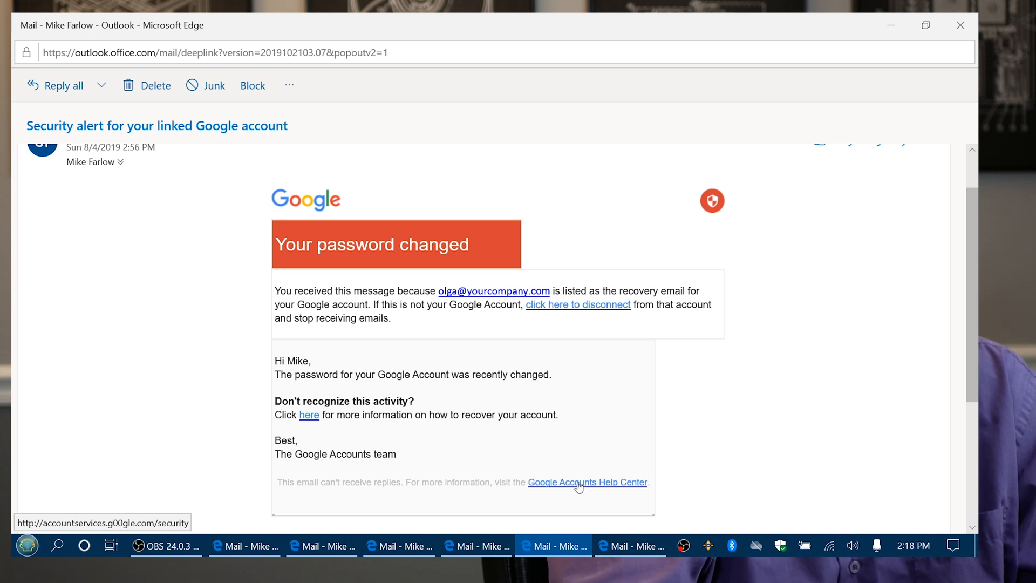
mouse_move(593, 483)
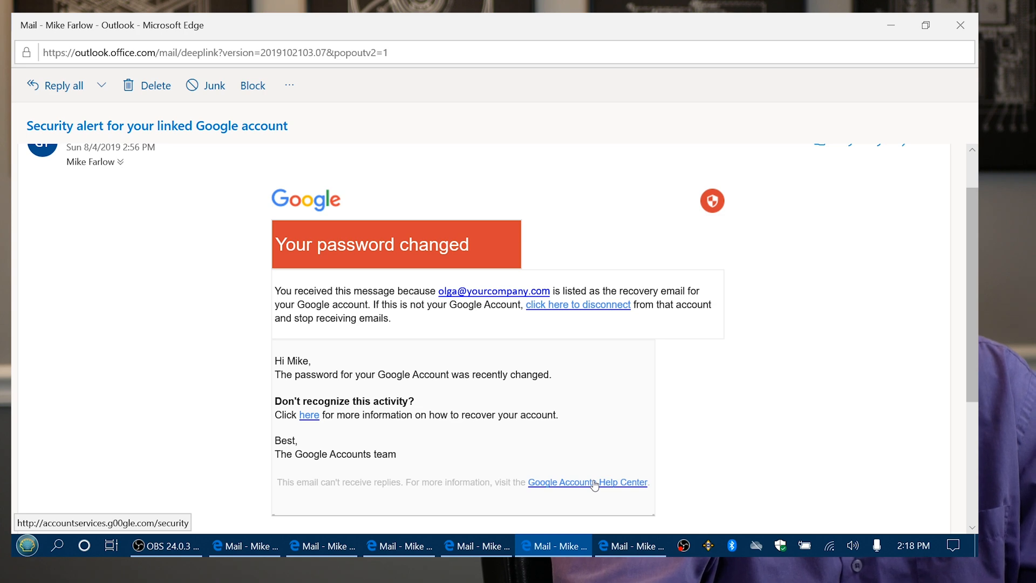
mouse_move(754, 291)
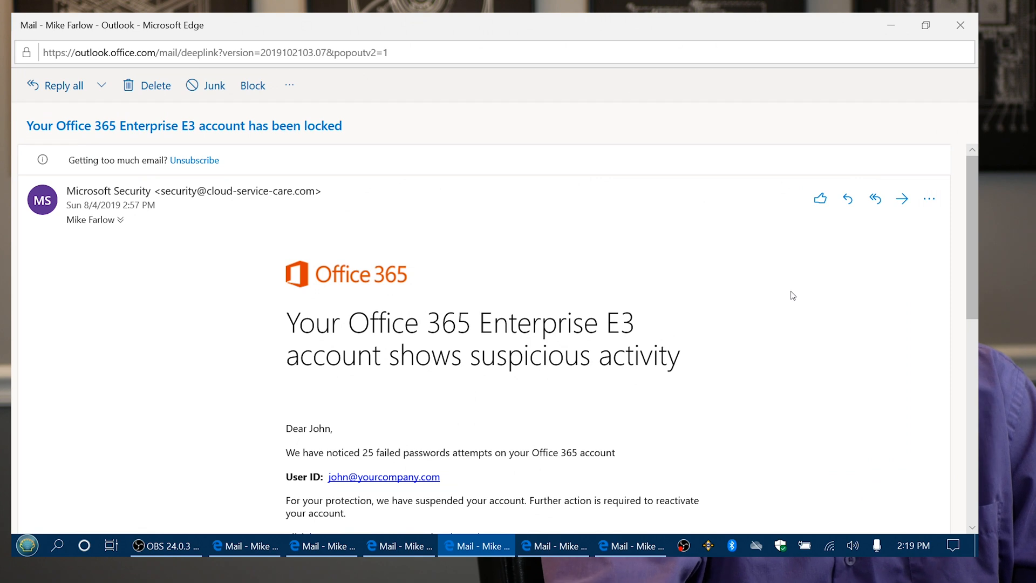
mouse_move(472, 233)
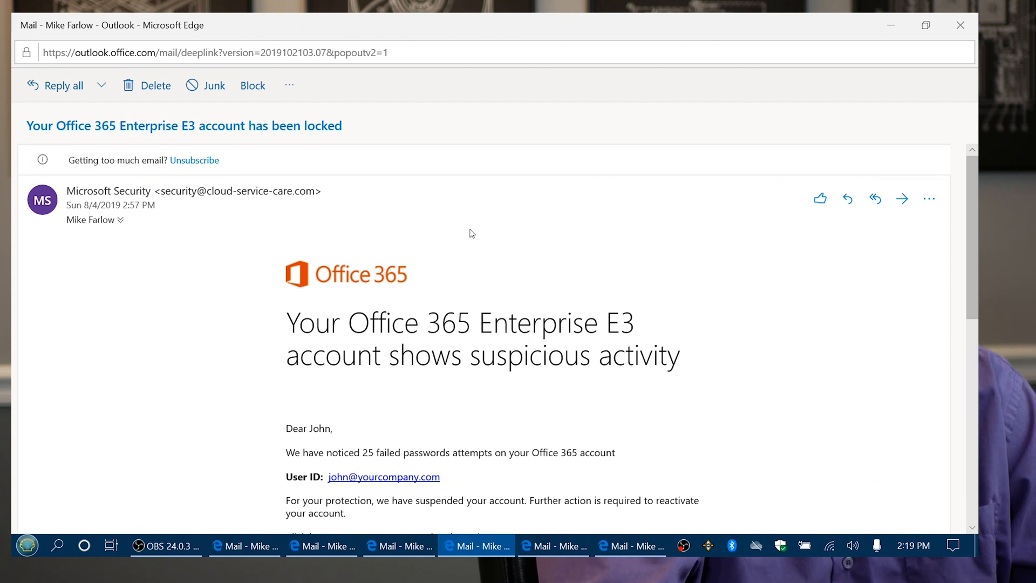
mouse_move(356, 212)
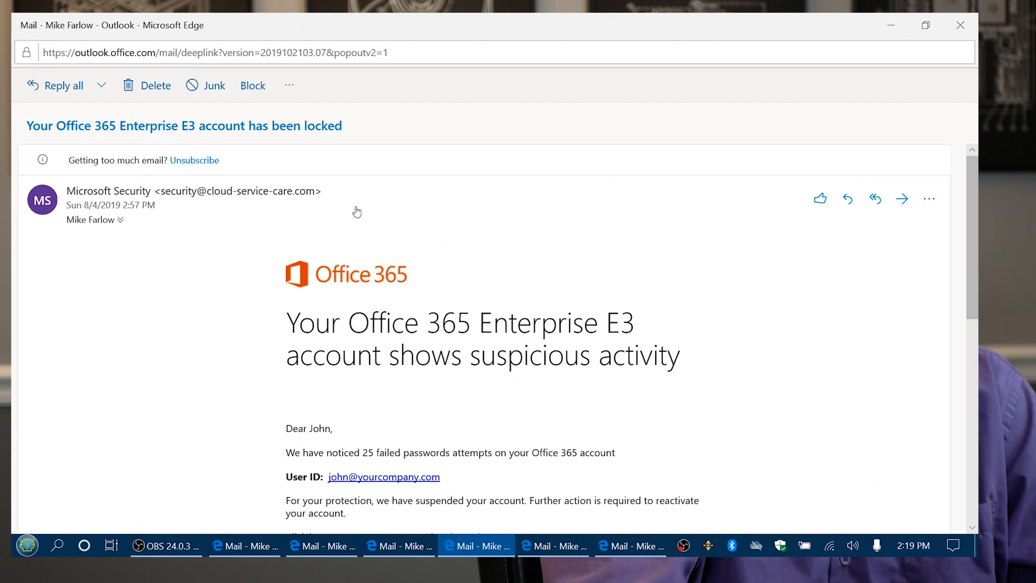
mouse_move(355, 205)
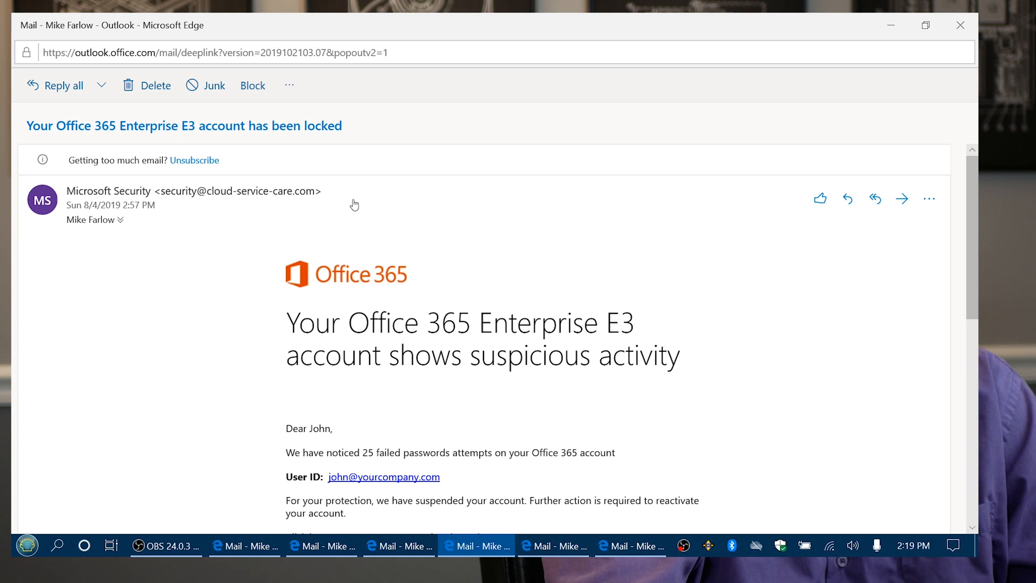
mouse_move(371, 212)
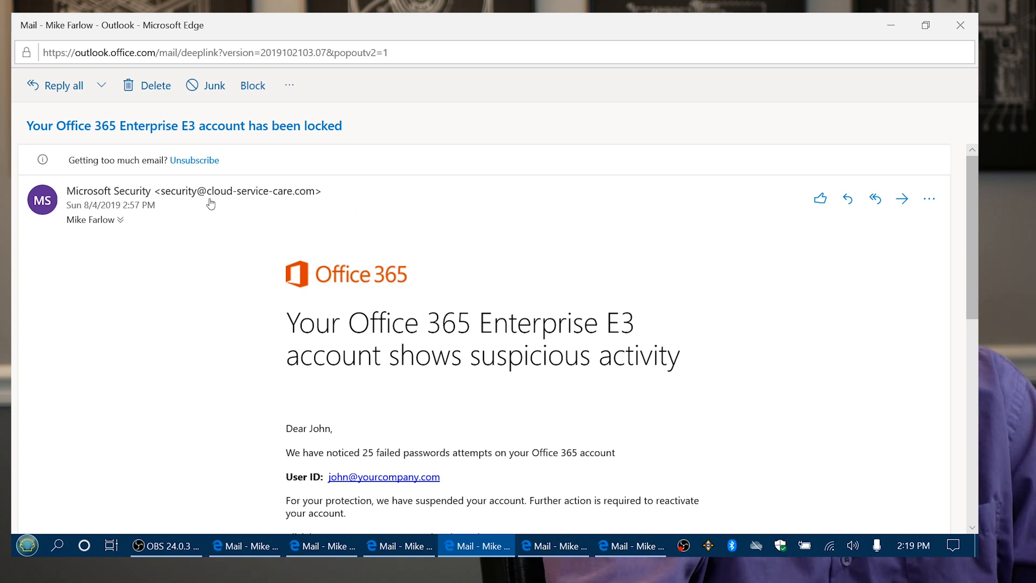
mouse_move(300, 205)
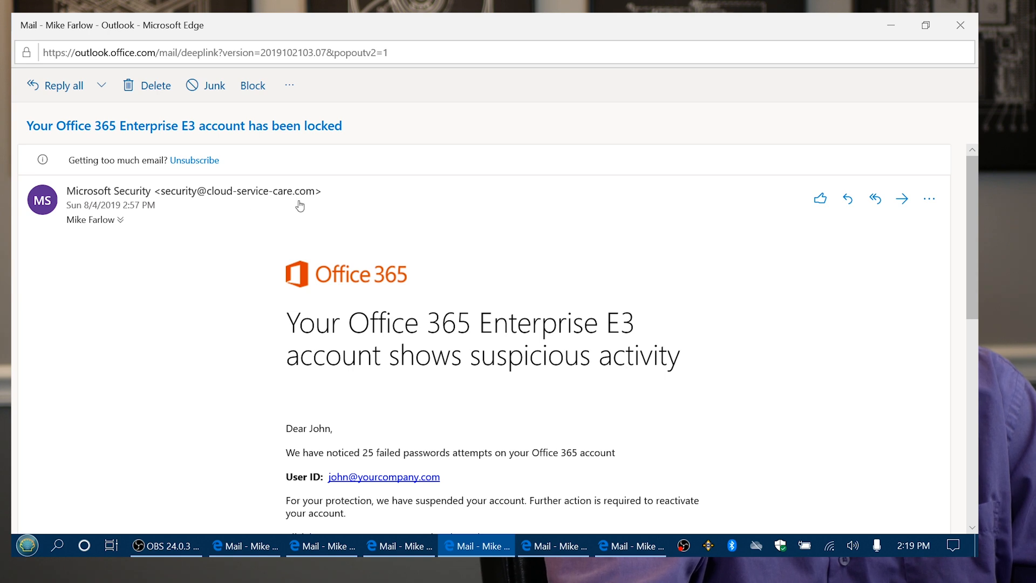
mouse_move(308, 198)
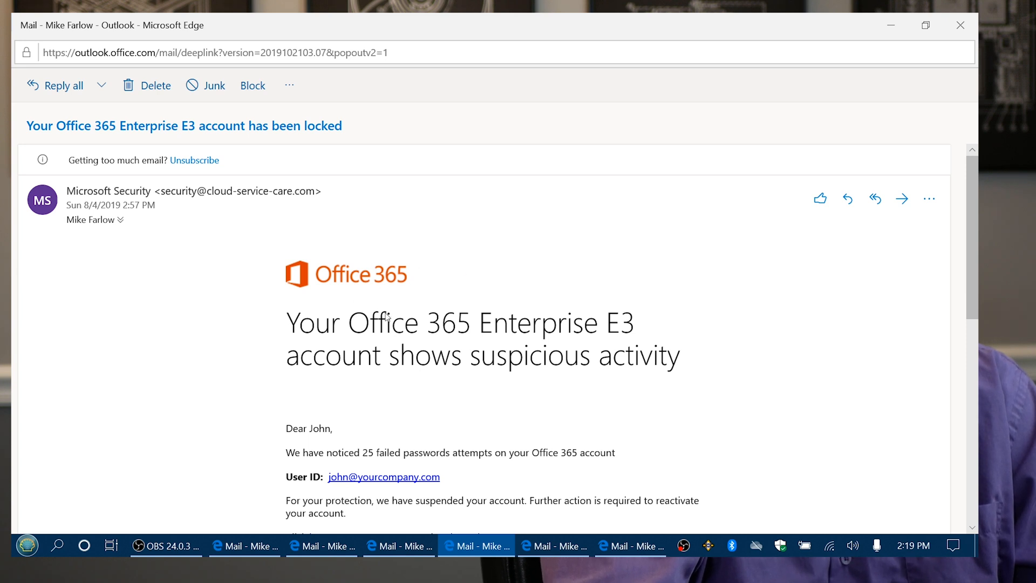
mouse_move(400, 320)
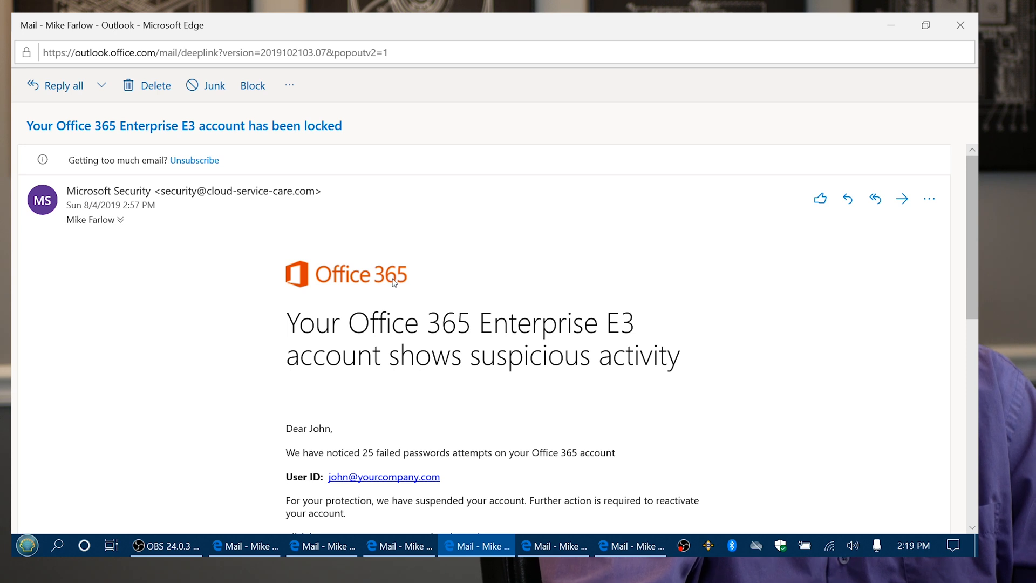
mouse_move(550, 315)
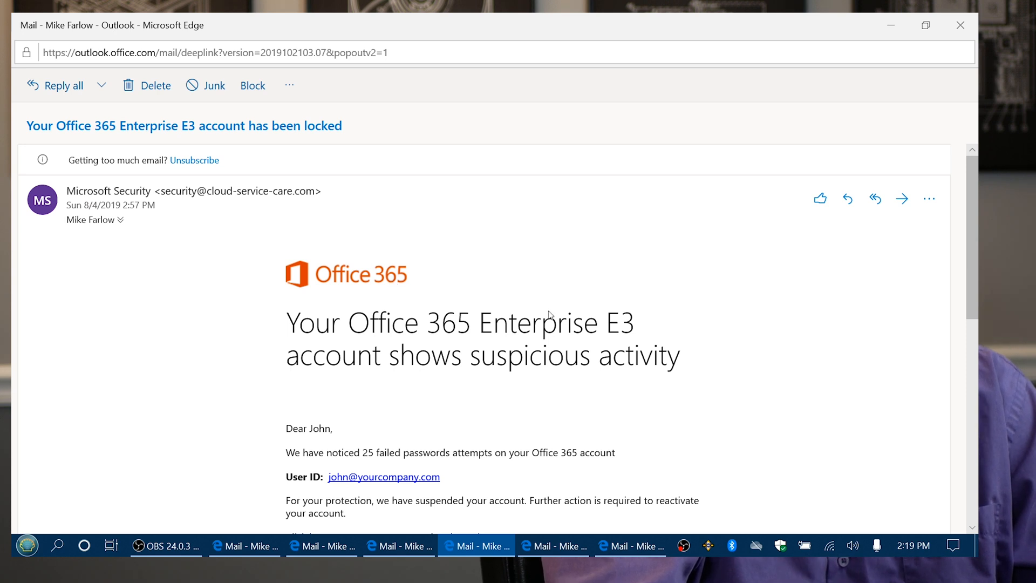
Scroll the Office 365 account-locked email down to reveal its reset-password link and sign-off
scroll(down, 3)
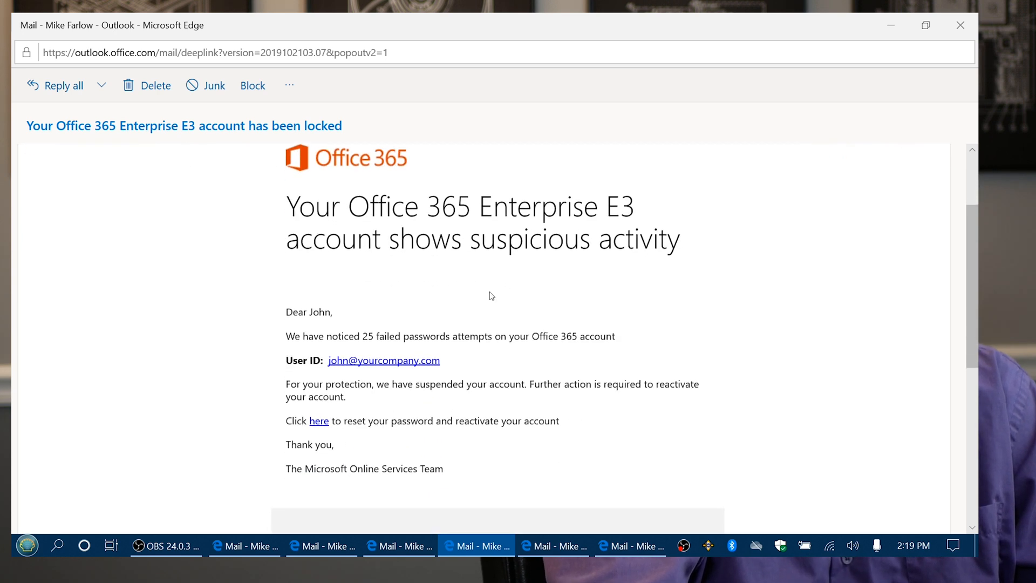
mouse_move(504, 286)
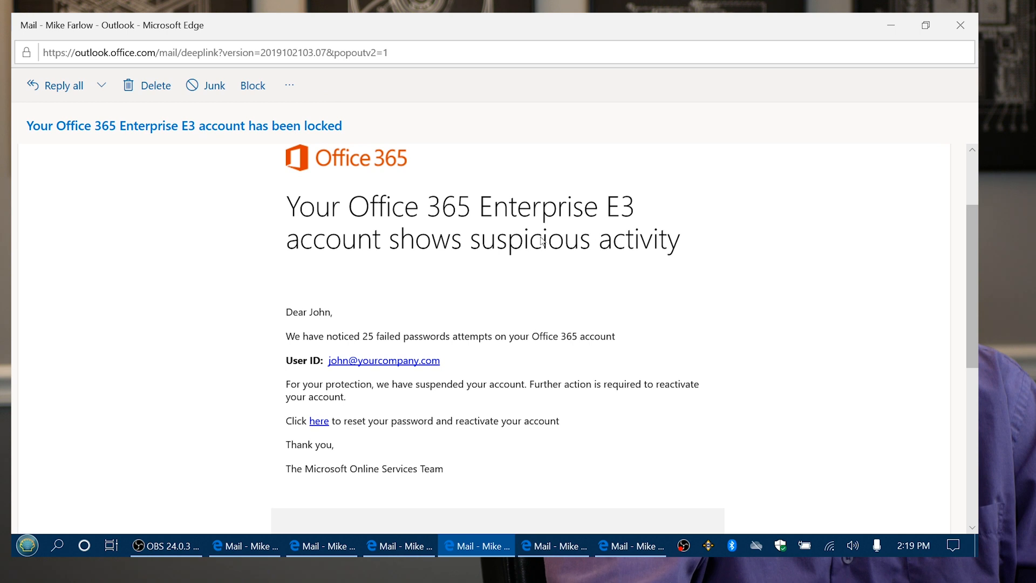
mouse_move(598, 255)
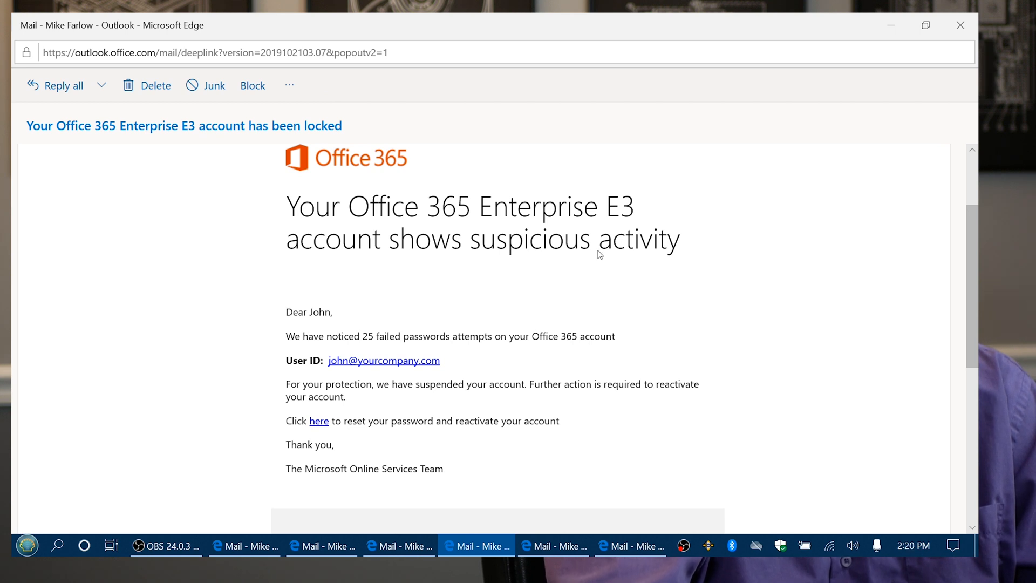
mouse_move(459, 330)
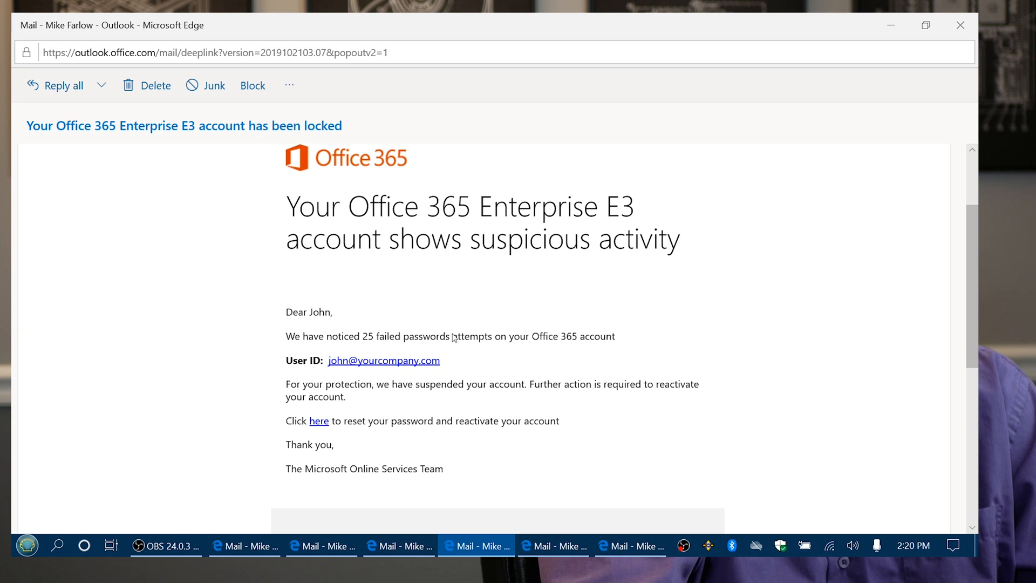
mouse_move(558, 338)
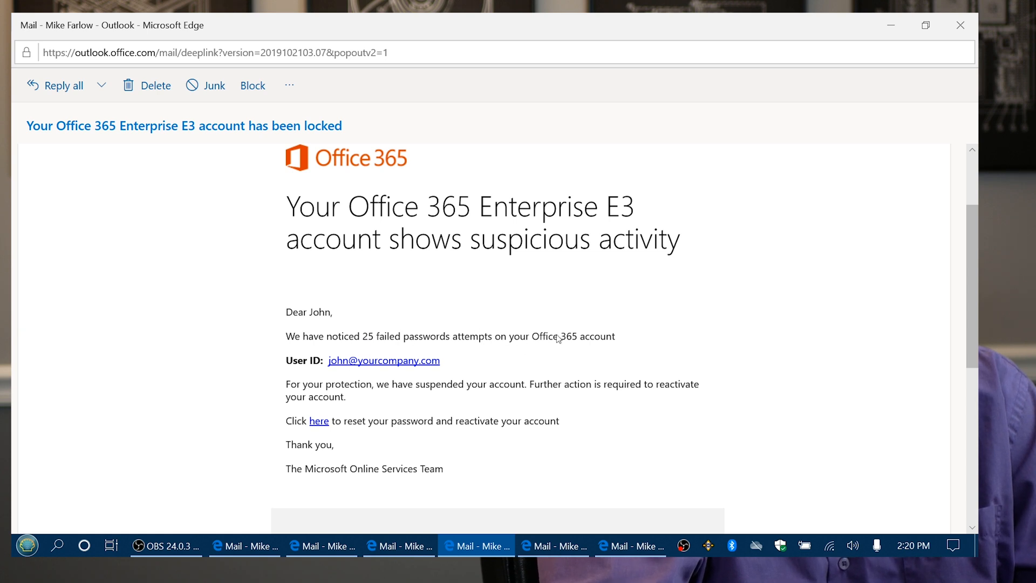
mouse_move(454, 360)
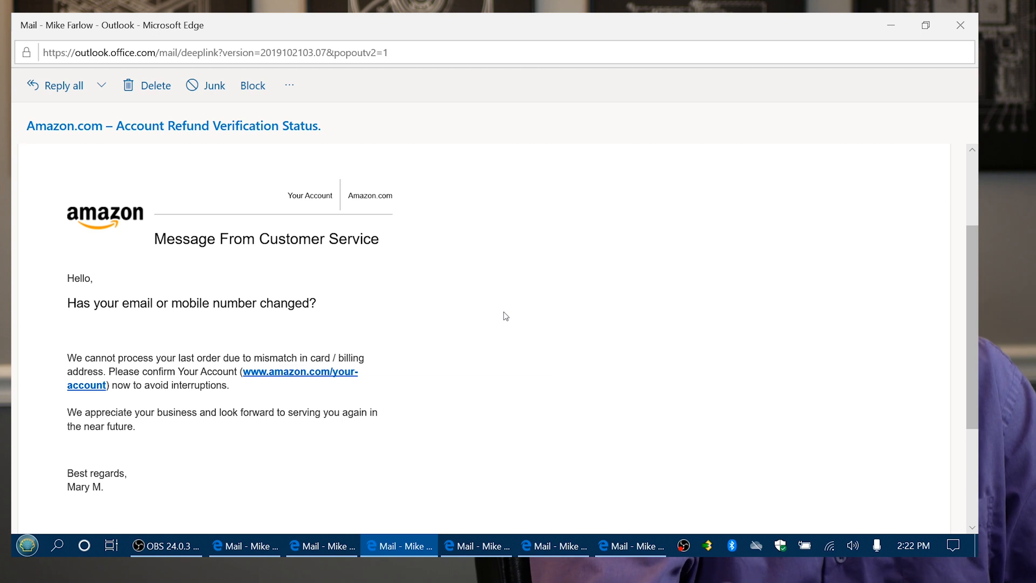
mouse_move(421, 182)
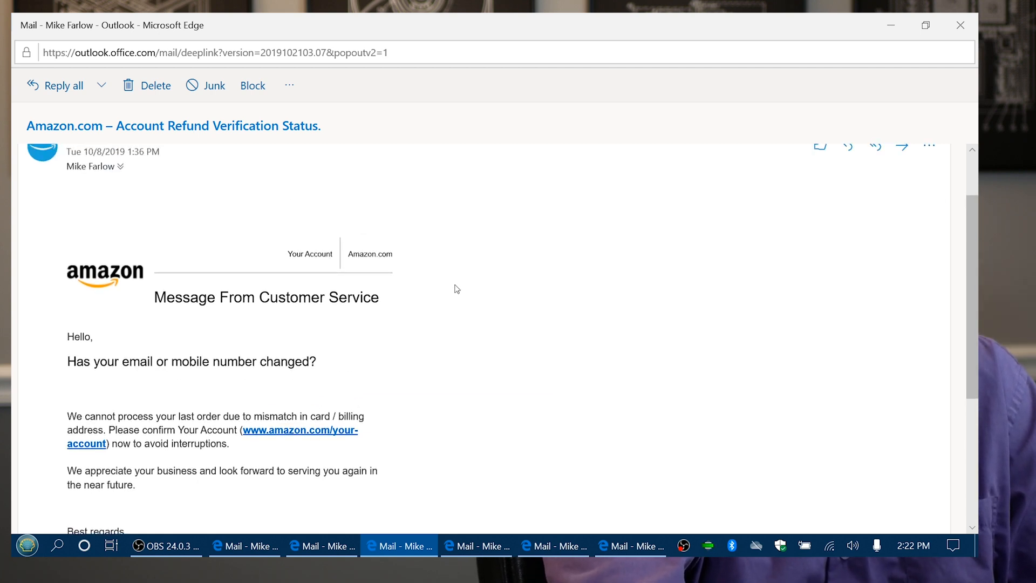
scroll(down, 3)
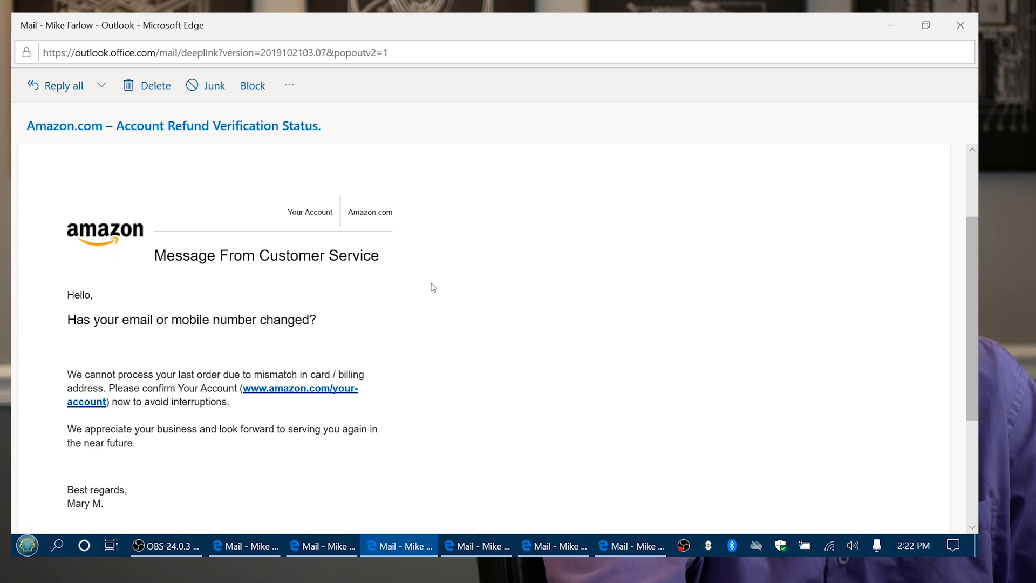
mouse_move(394, 291)
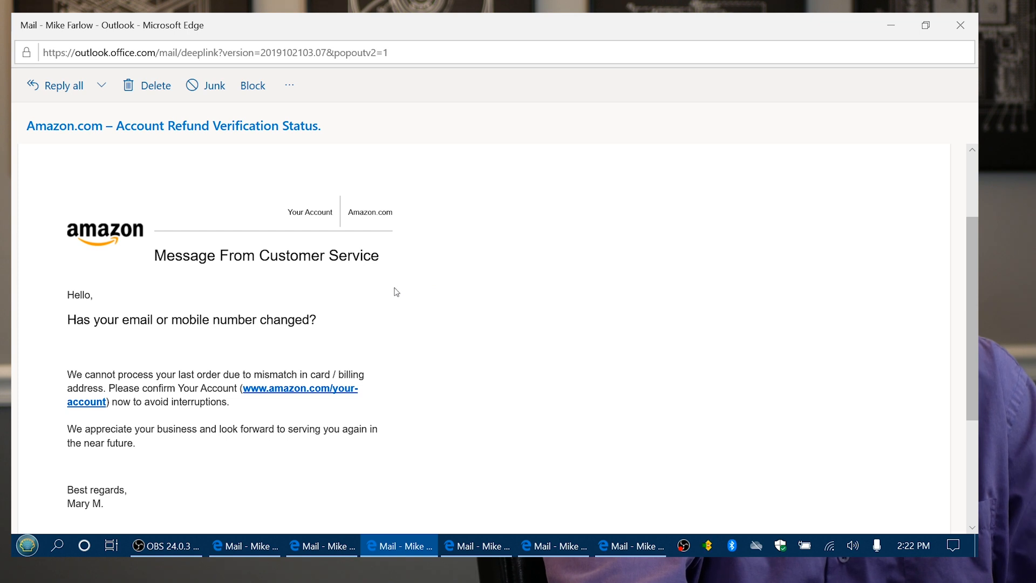
scroll(down, 3)
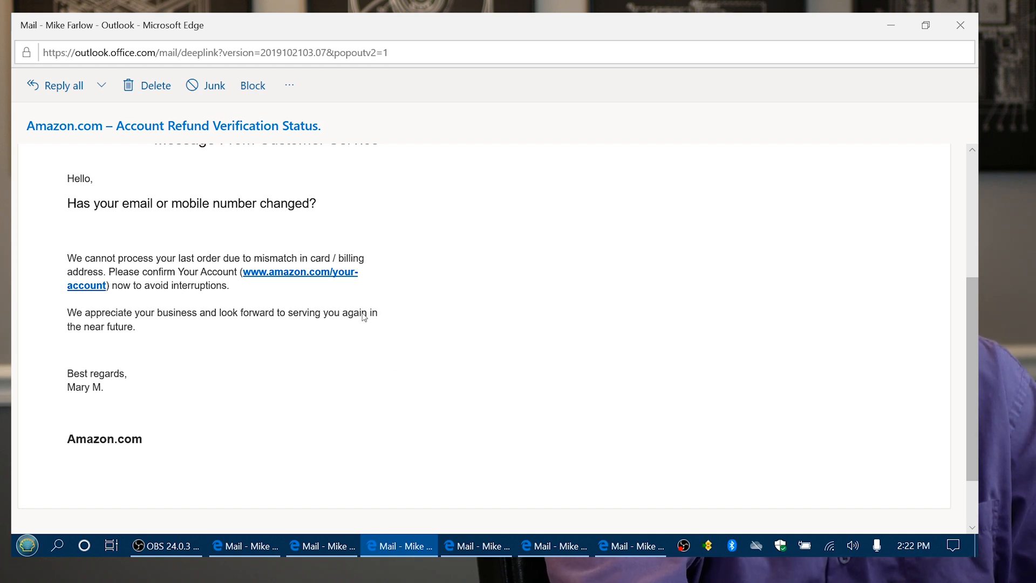
mouse_move(305, 303)
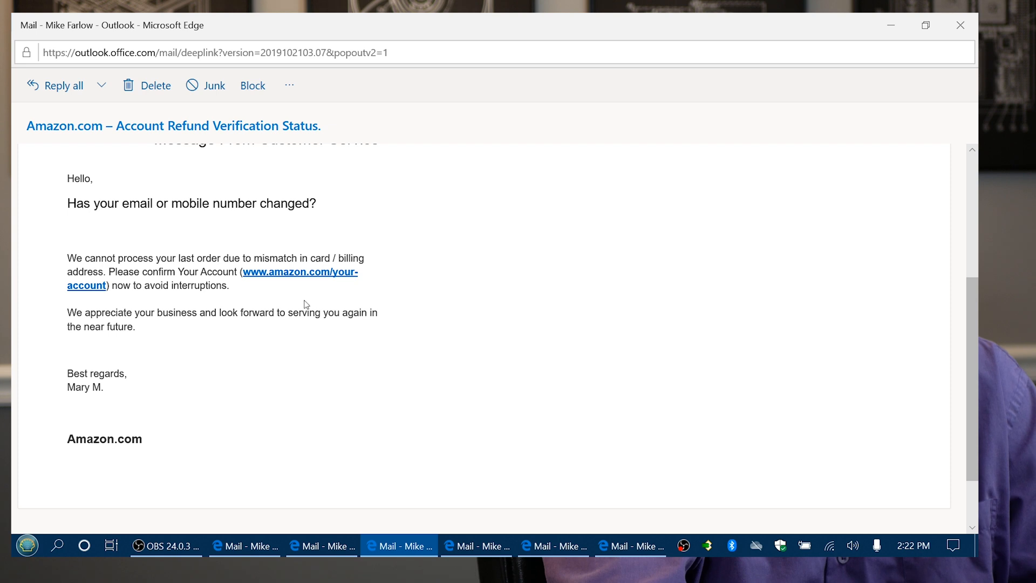
mouse_move(273, 292)
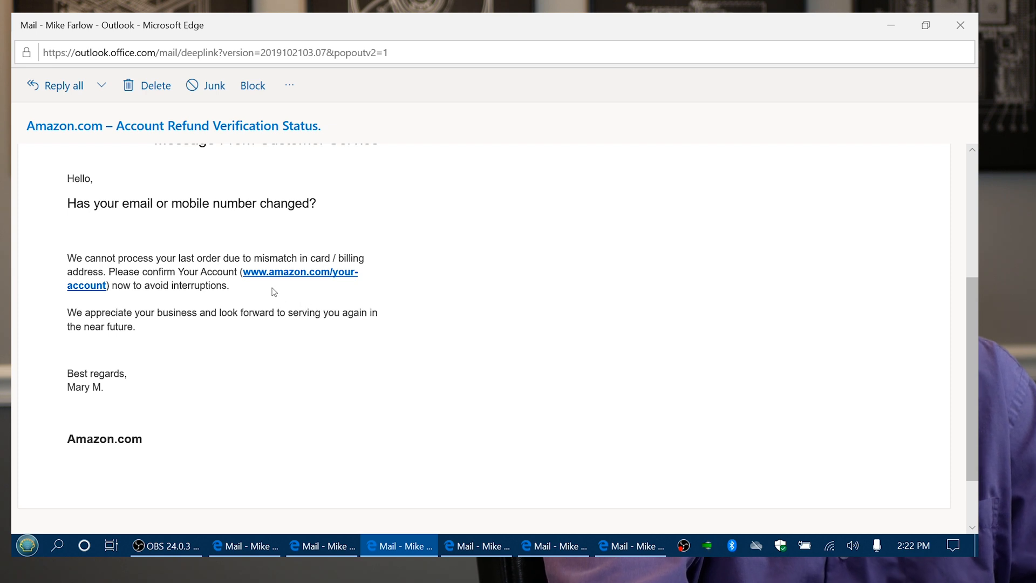
mouse_move(291, 271)
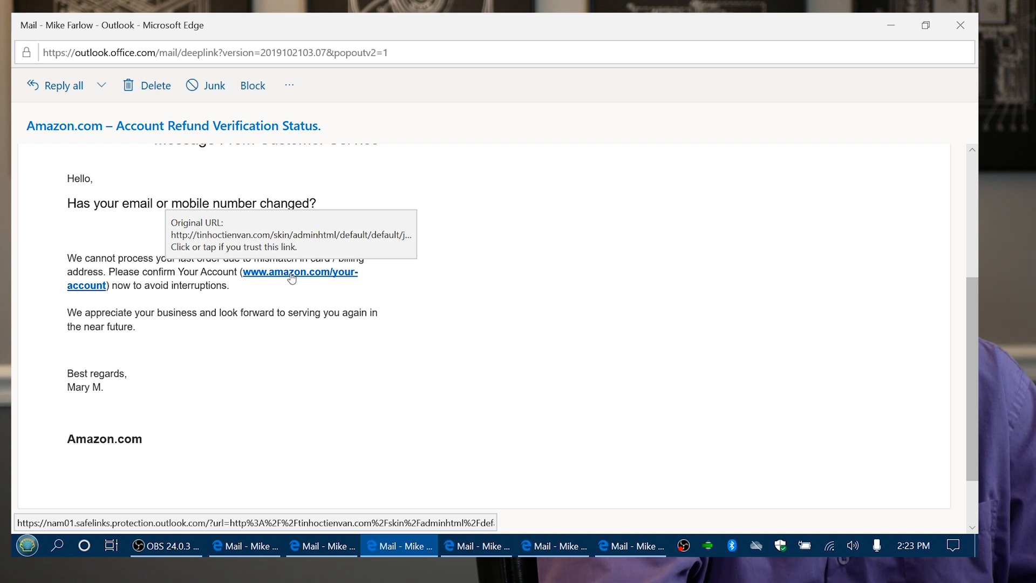
mouse_move(299, 376)
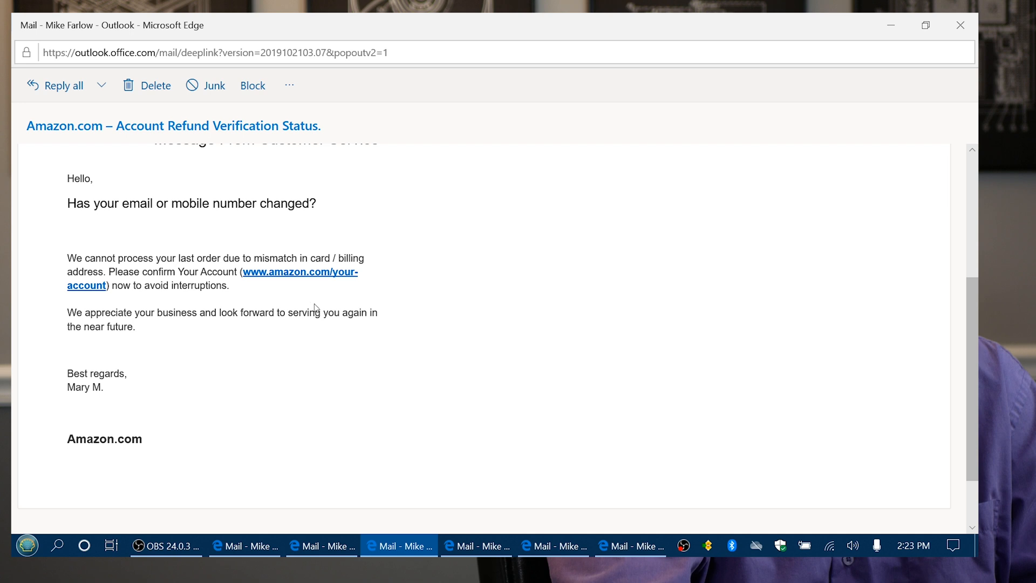
mouse_move(295, 280)
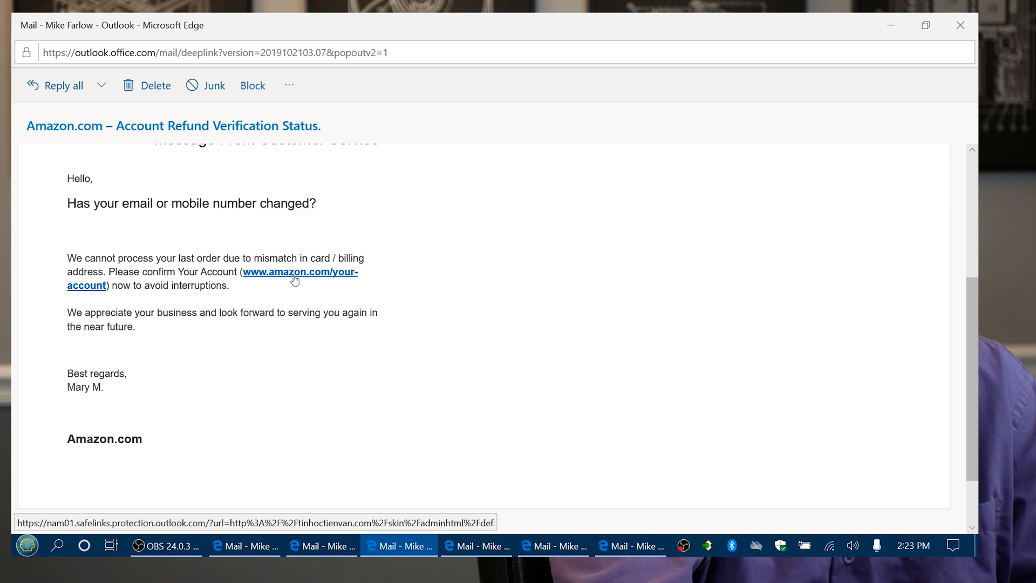
mouse_move(423, 321)
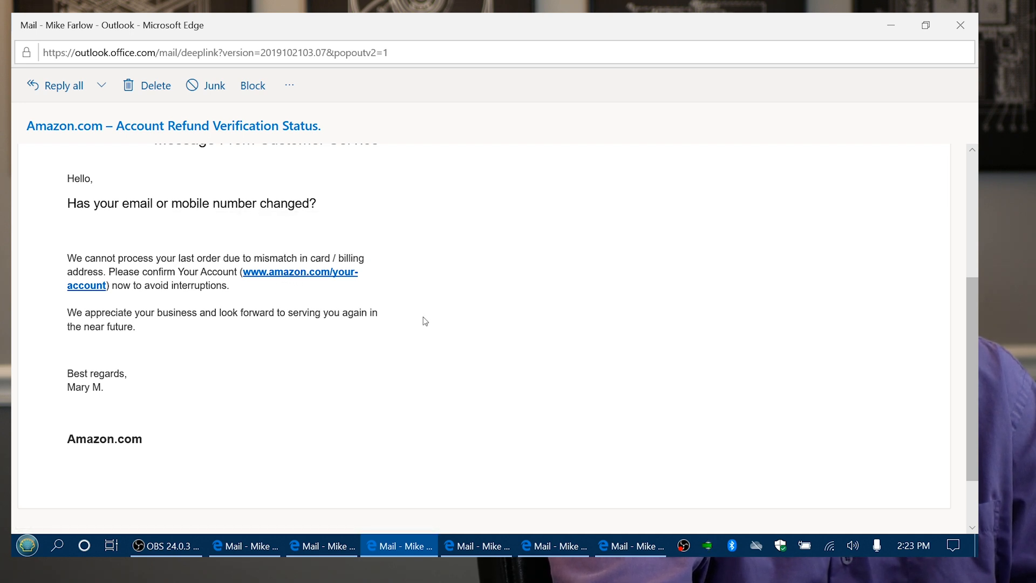
mouse_move(471, 349)
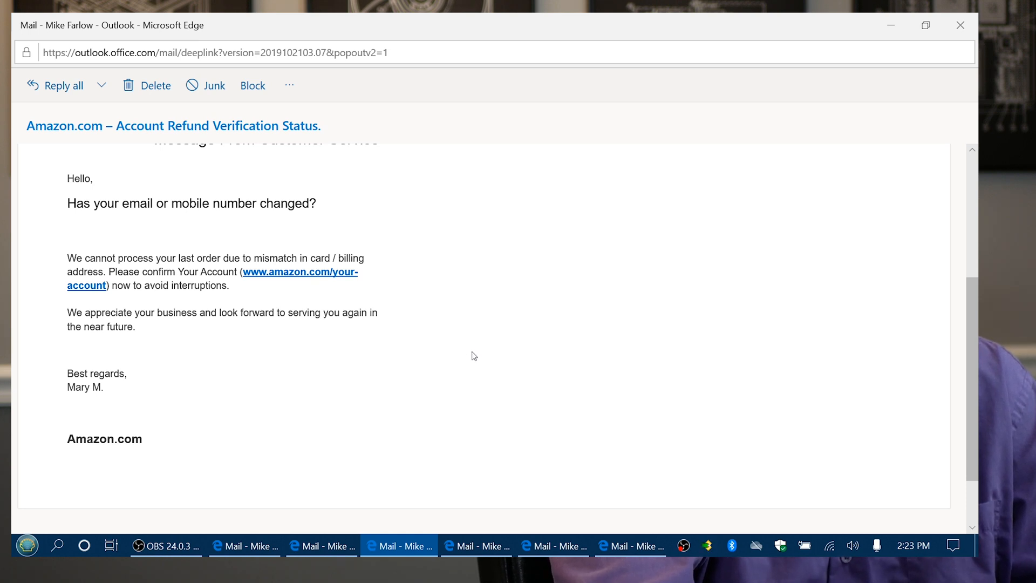
mouse_move(453, 356)
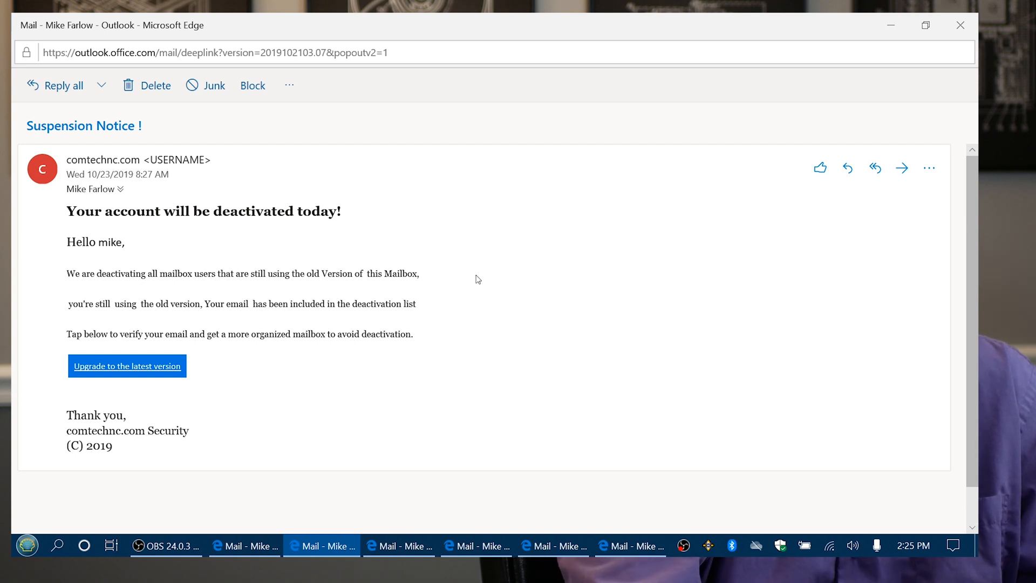
mouse_move(127, 365)
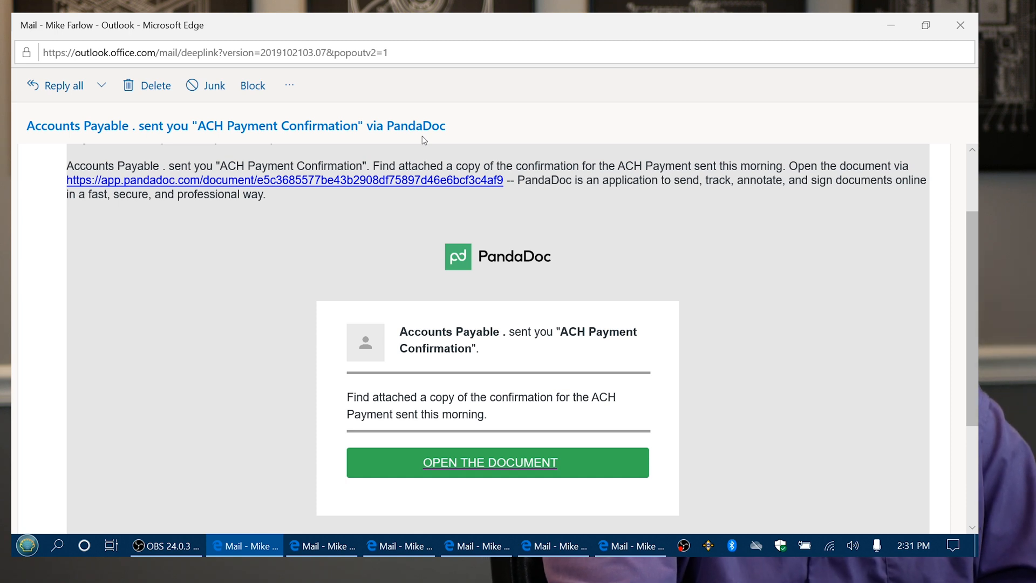
mouse_move(418, 141)
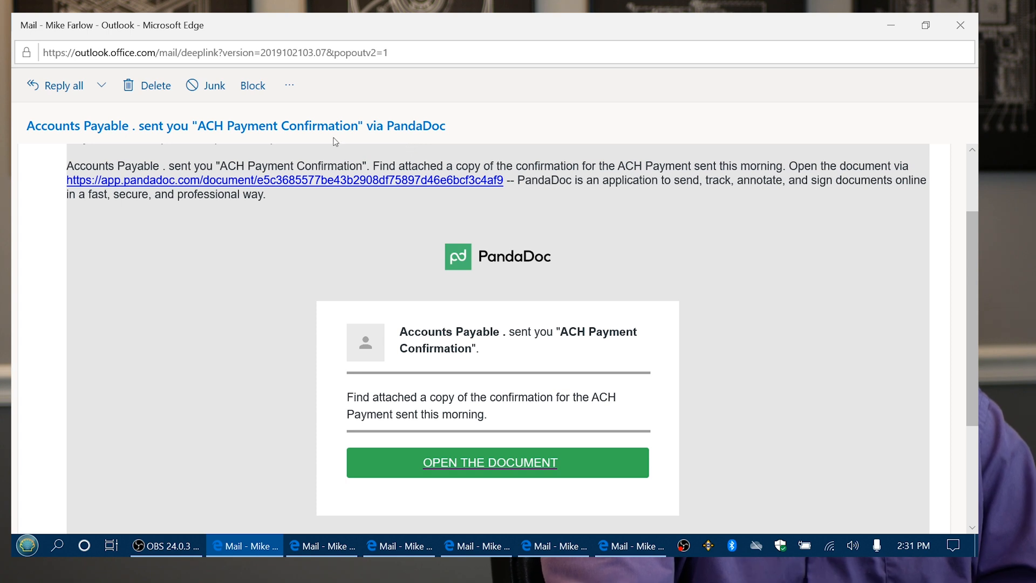
mouse_move(285, 180)
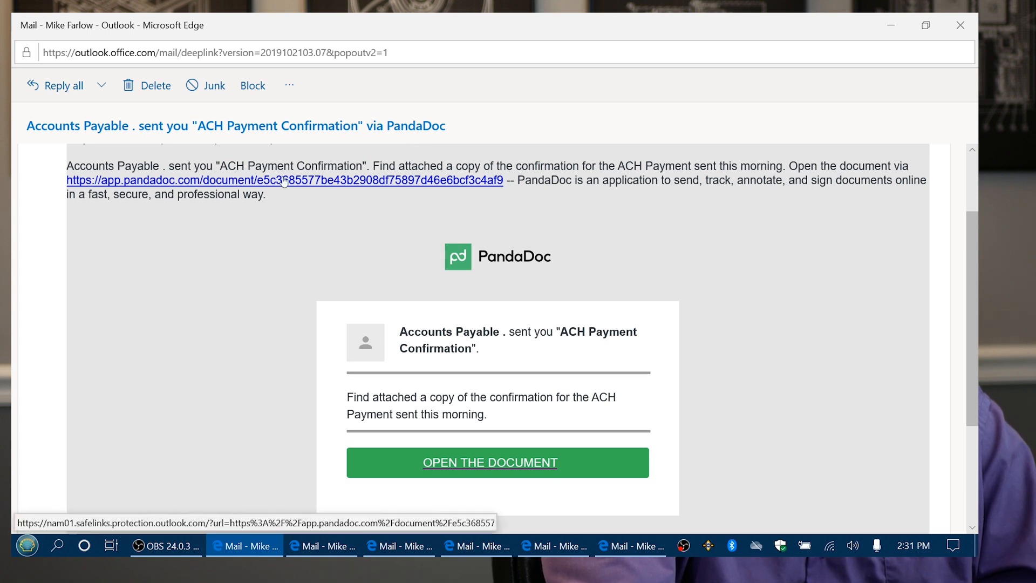
mouse_move(274, 203)
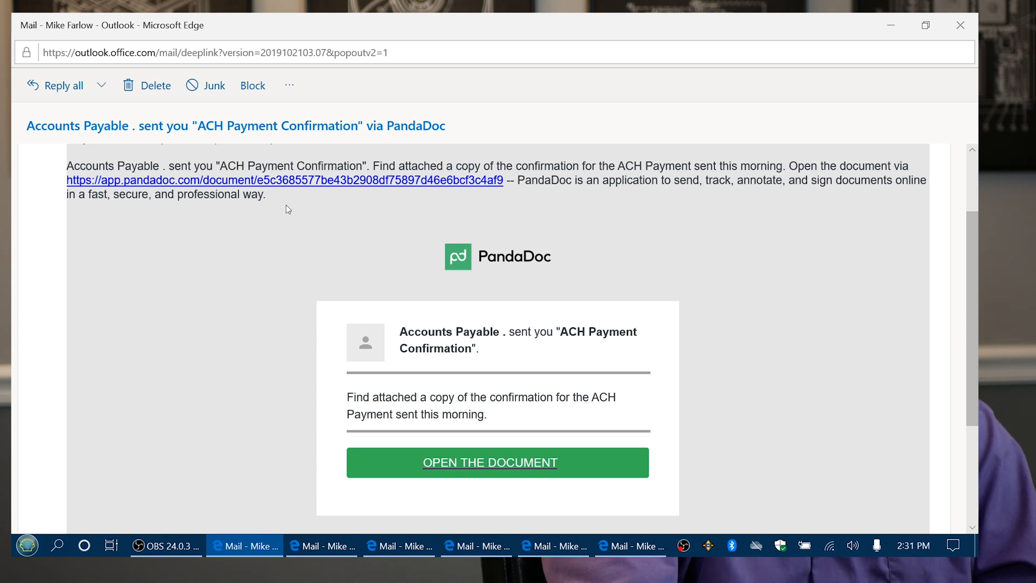
mouse_move(229, 242)
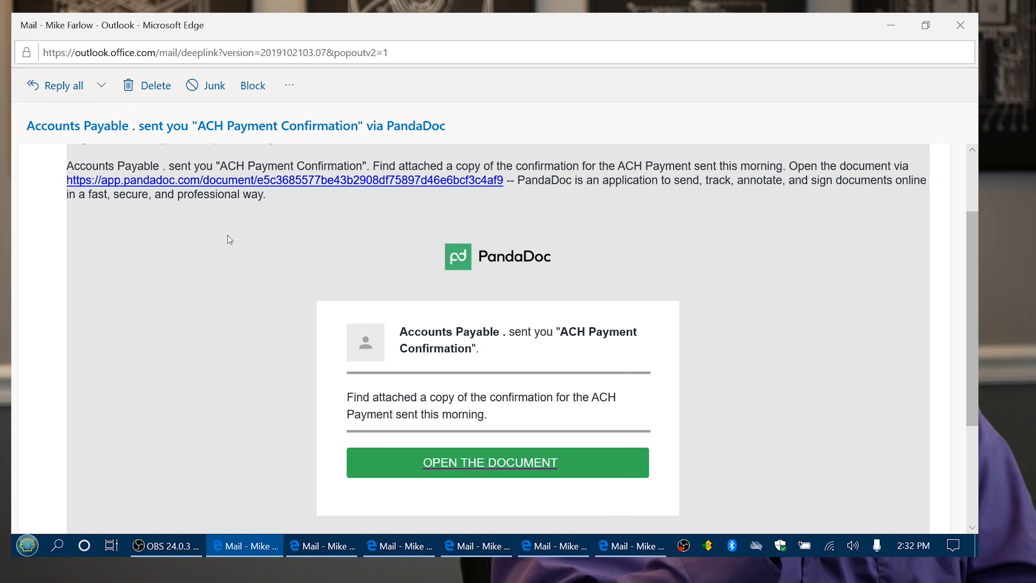
mouse_move(414, 418)
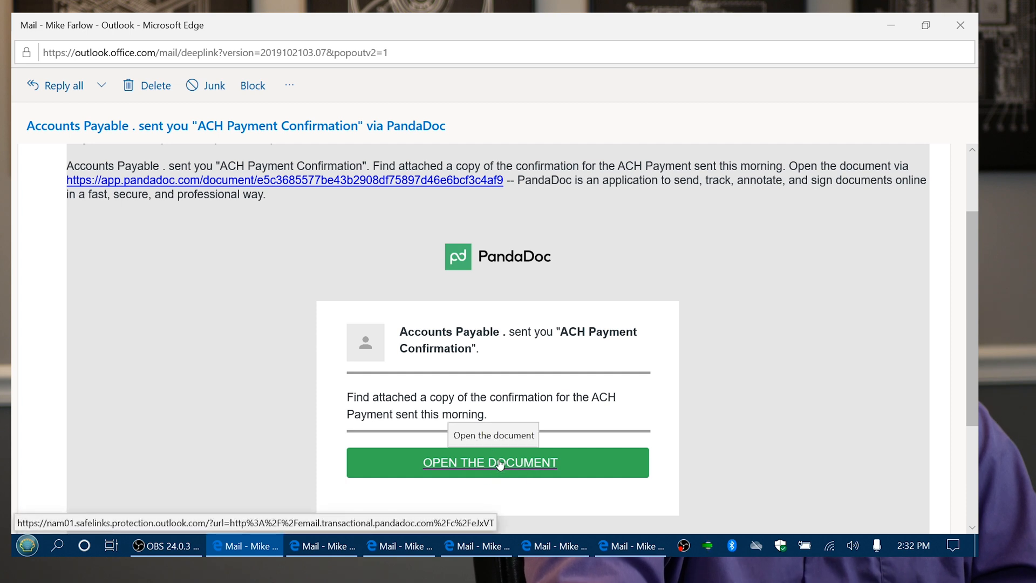
mouse_move(334, 225)
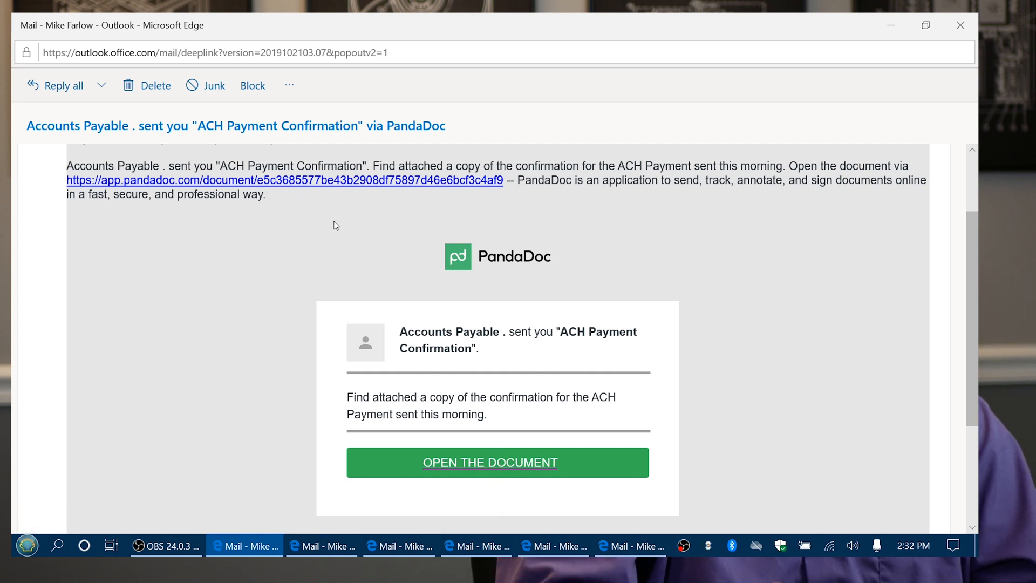